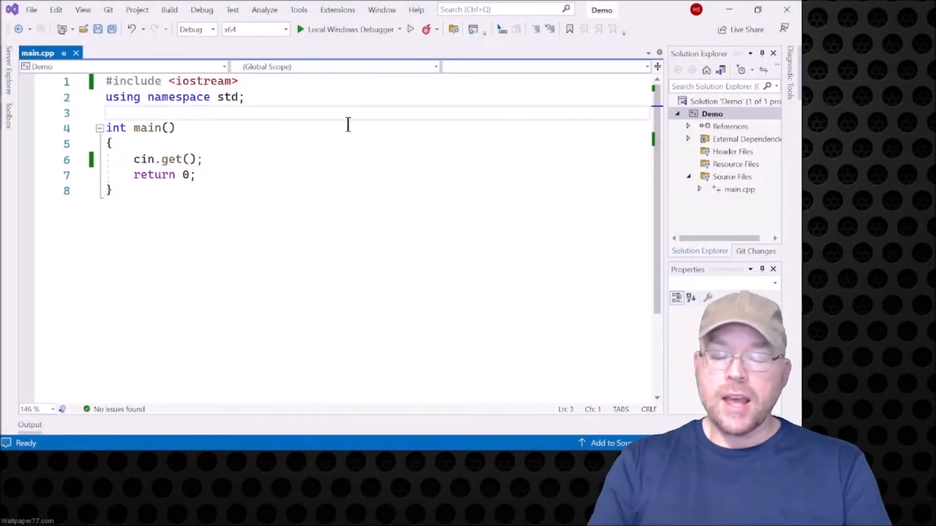
Step: Write a /* */ comment: overloaded functions share a name but differ in parameter lists
key("Enter")
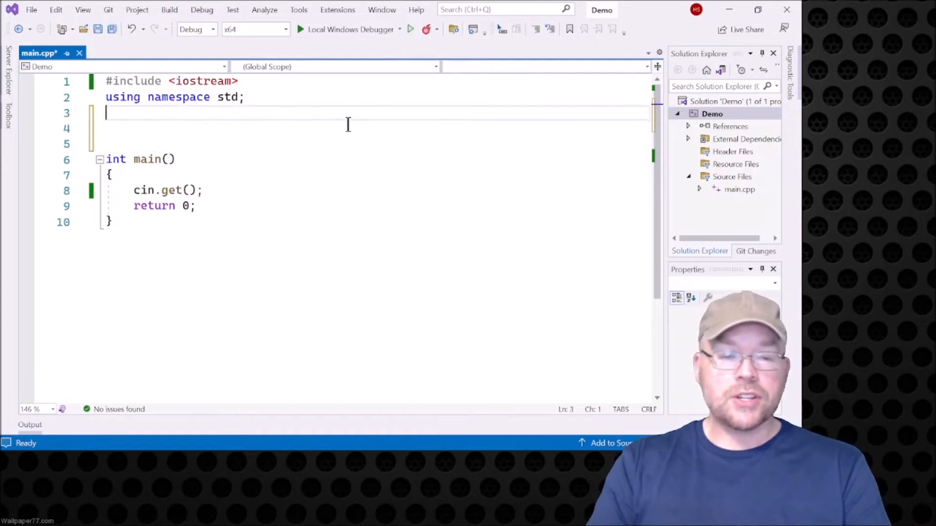
type("/**/")
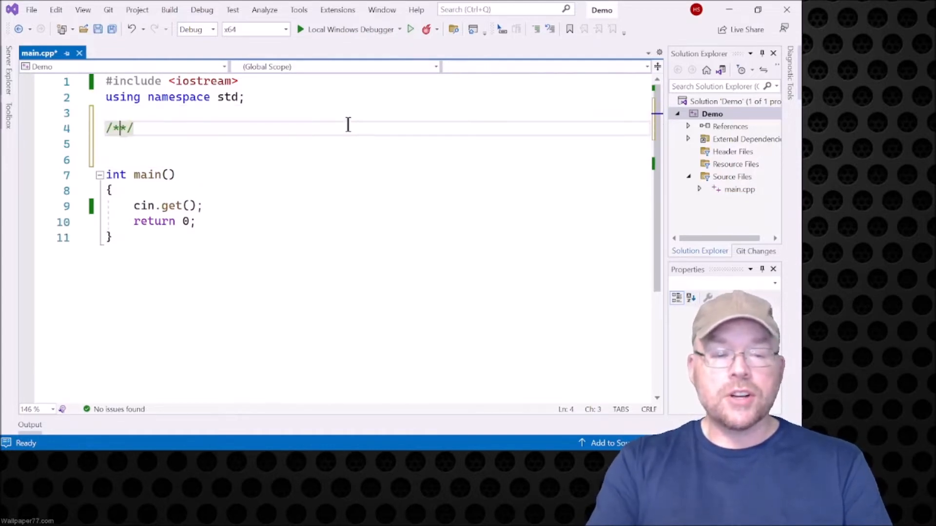
type("Overloaded functions - func")
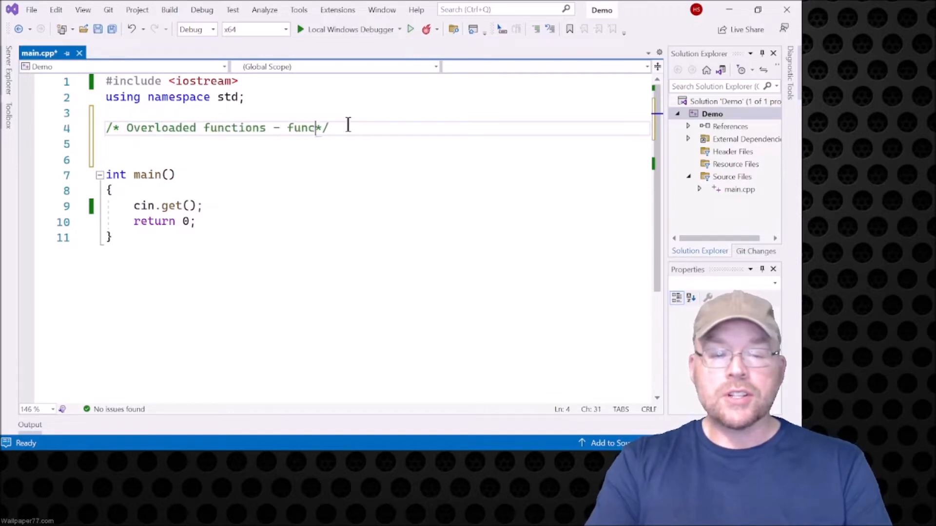
type("tions with the same n")
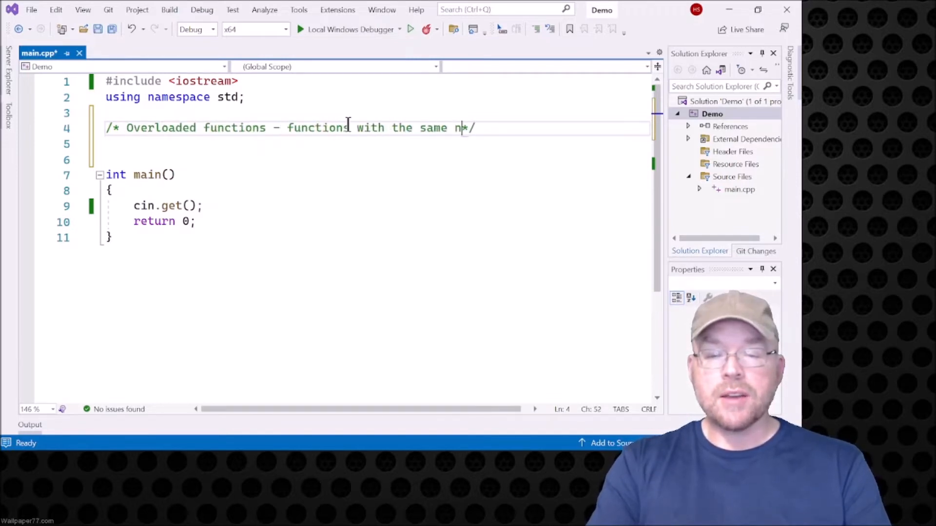
type("ame, but")
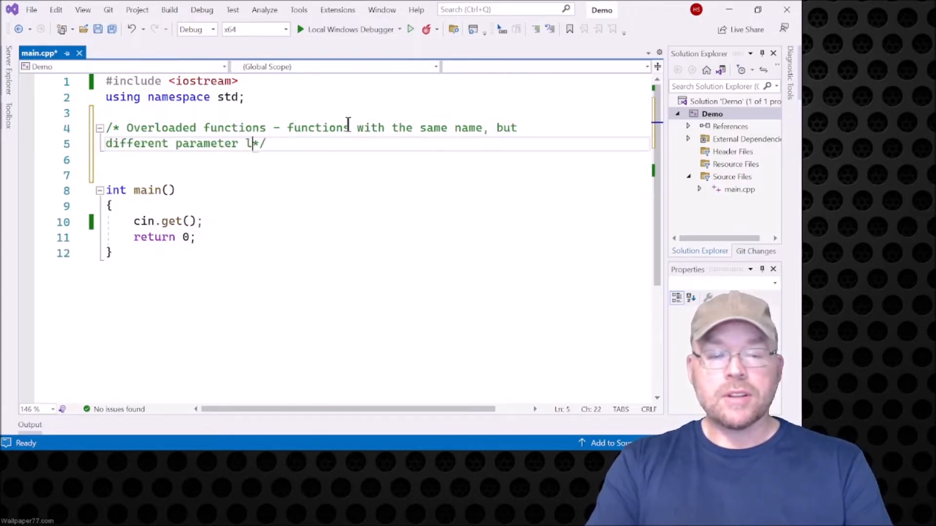
type("ists")
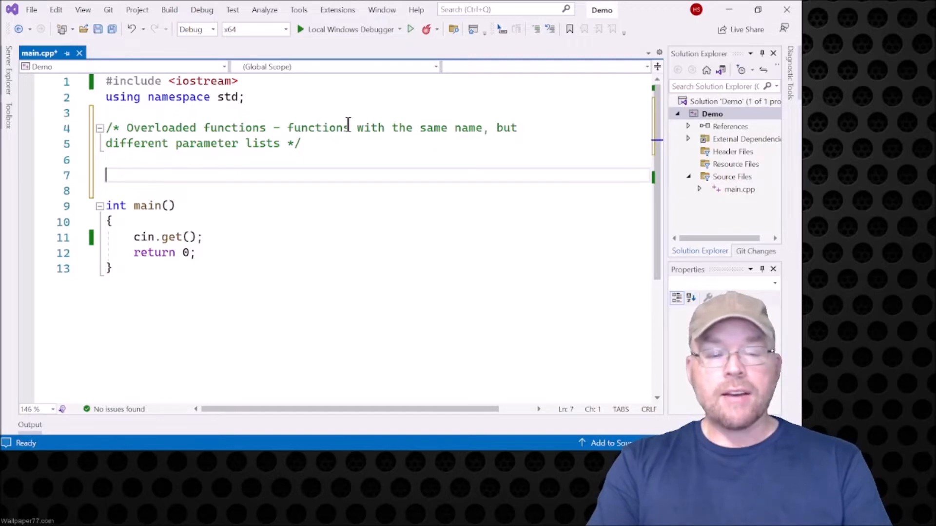
Step: Add the prototype int add(int, int) and its definition returning a + b, then save
type("int add")
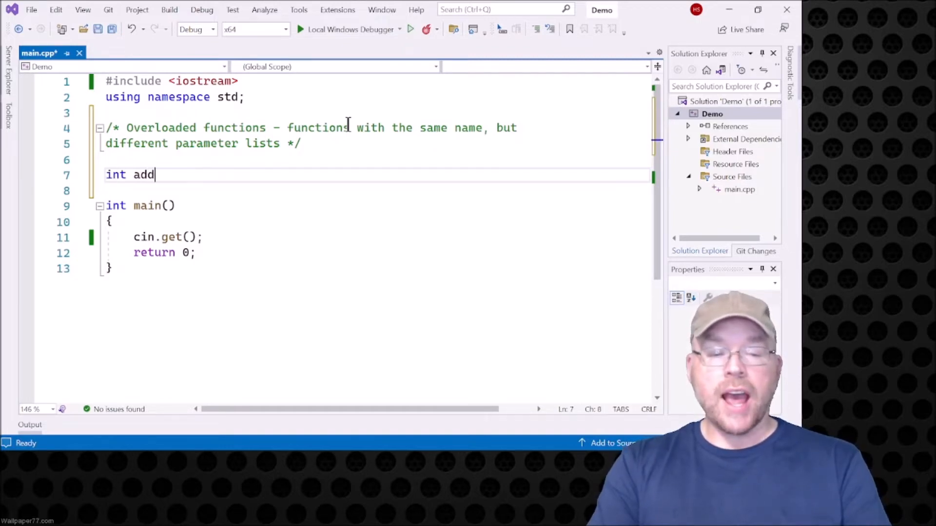
type("(")
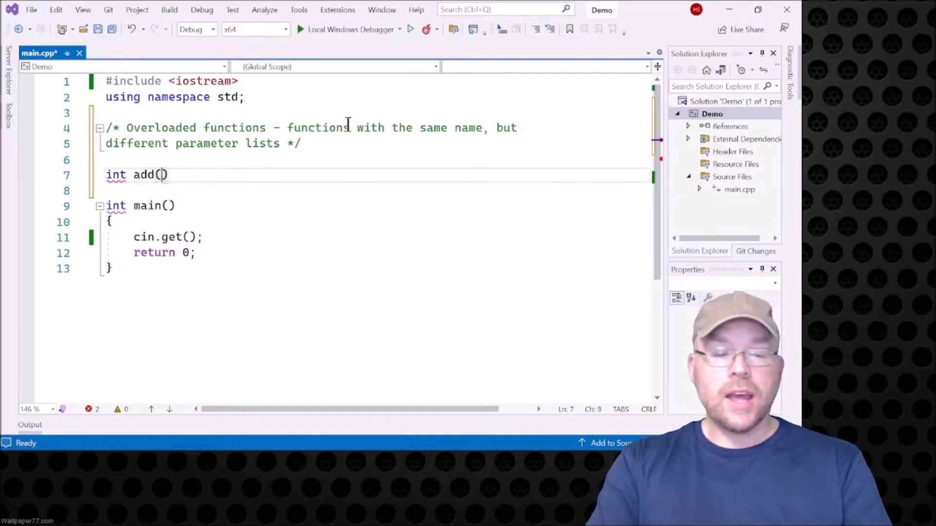
type("int, int);")
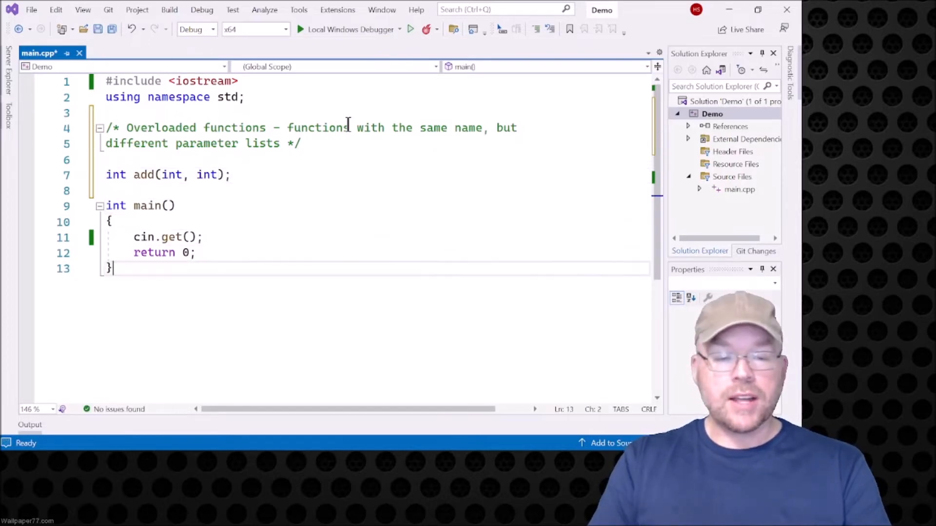
type("int ad")
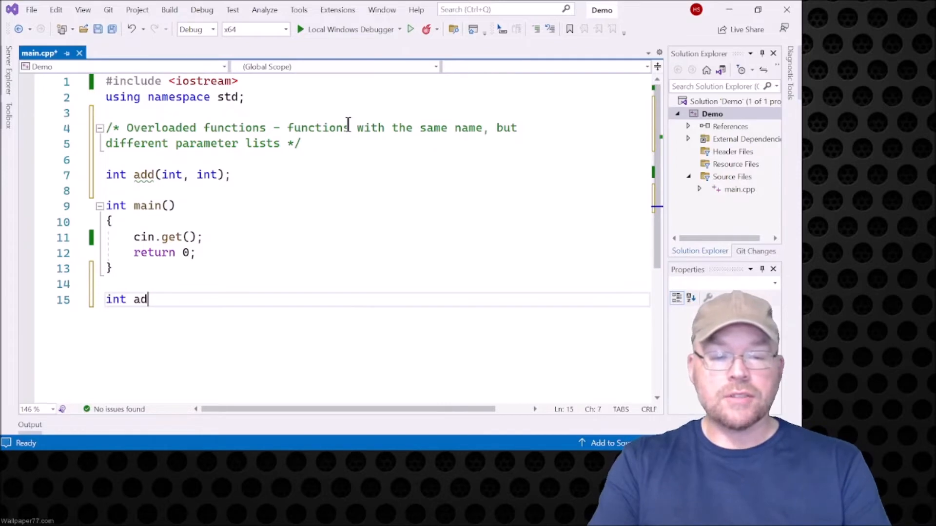
type("d(int a, int b")
type("return")
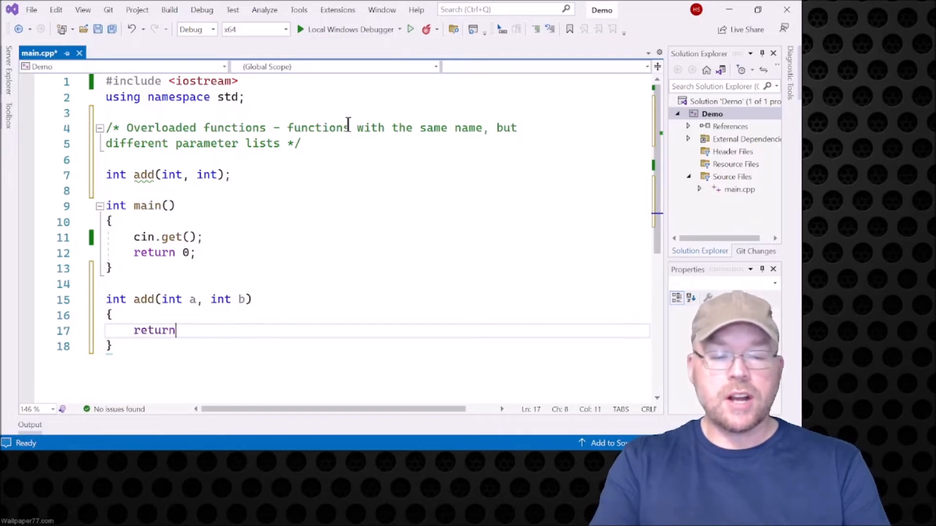
type("a + b;")
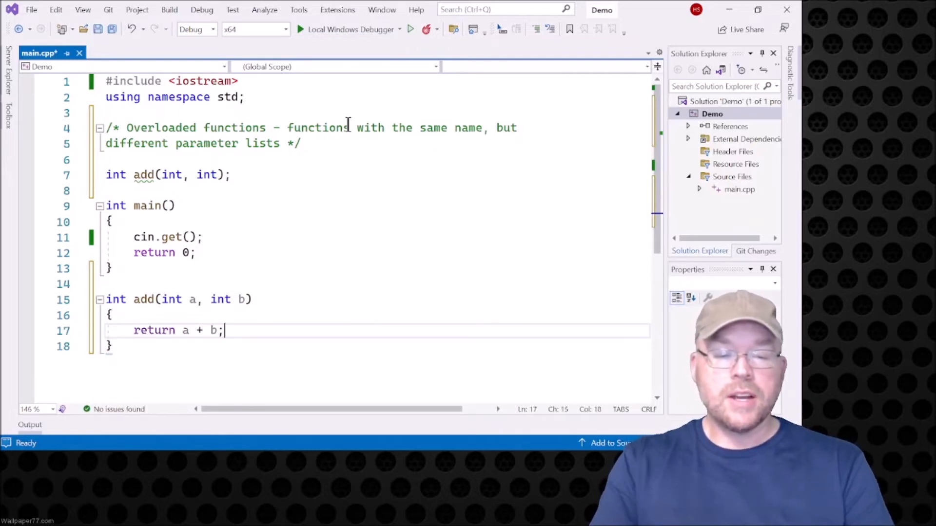
key("Ctrl+S")
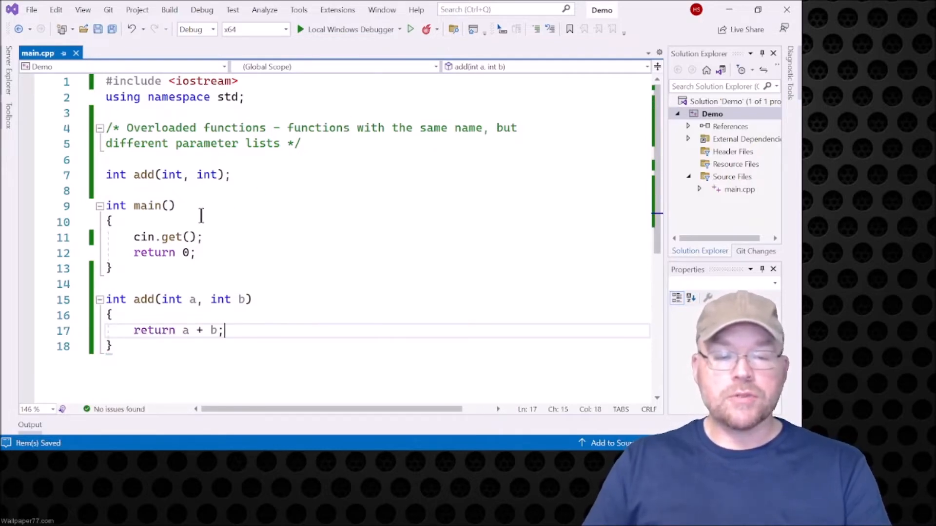
Step: Print add(3, 5) << endl from main, save, and launch Local Windows Debugger
type("cout")
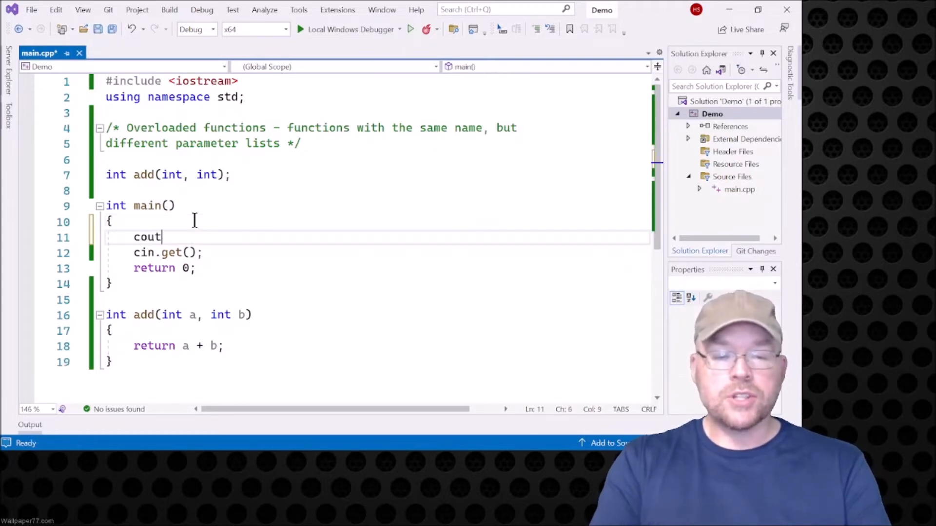
type("<< add()")
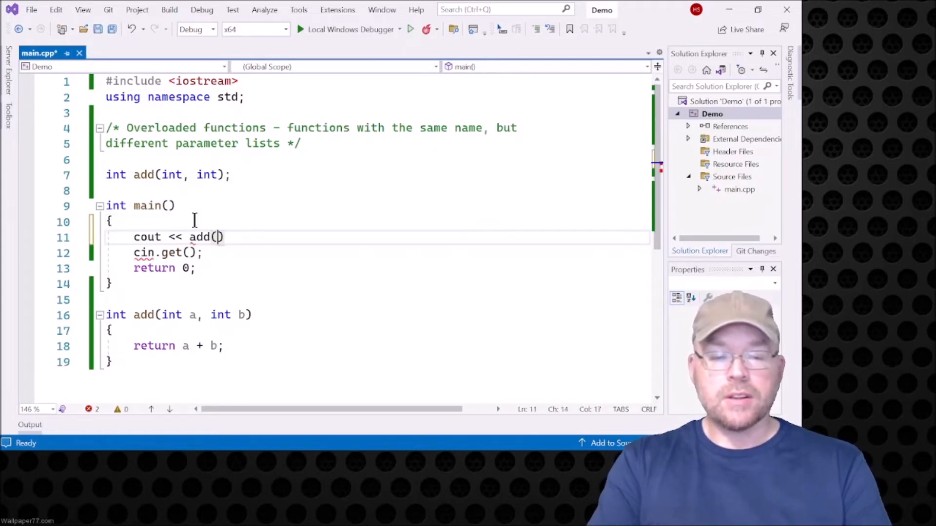
type("3, 5) << endl")
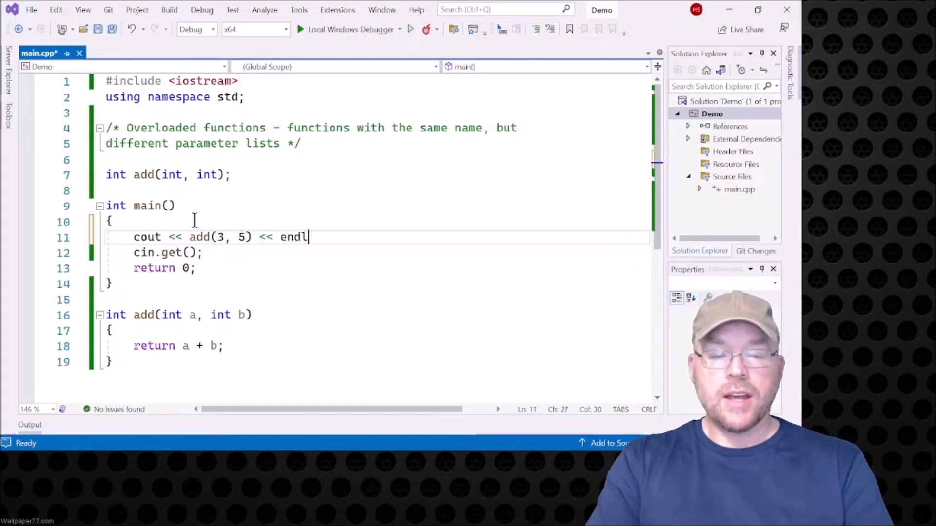
key("Enter")
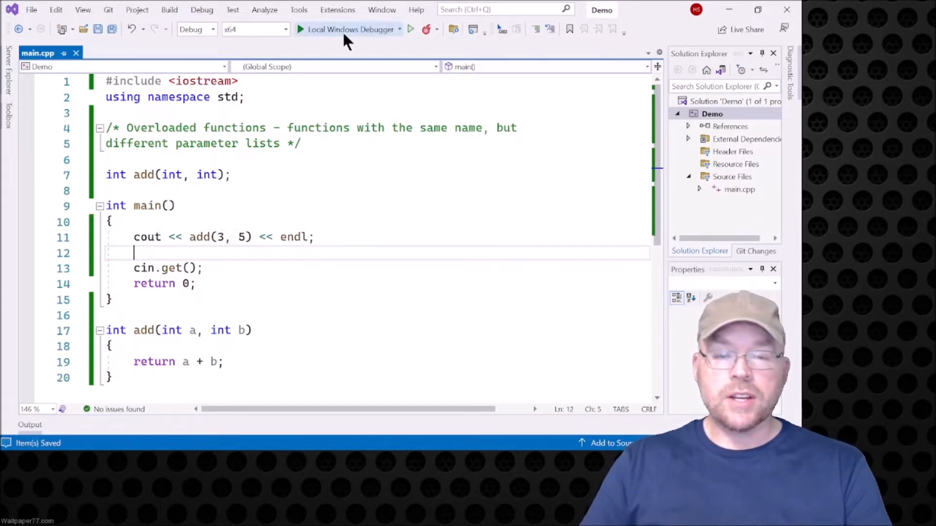
left_click(349, 29)
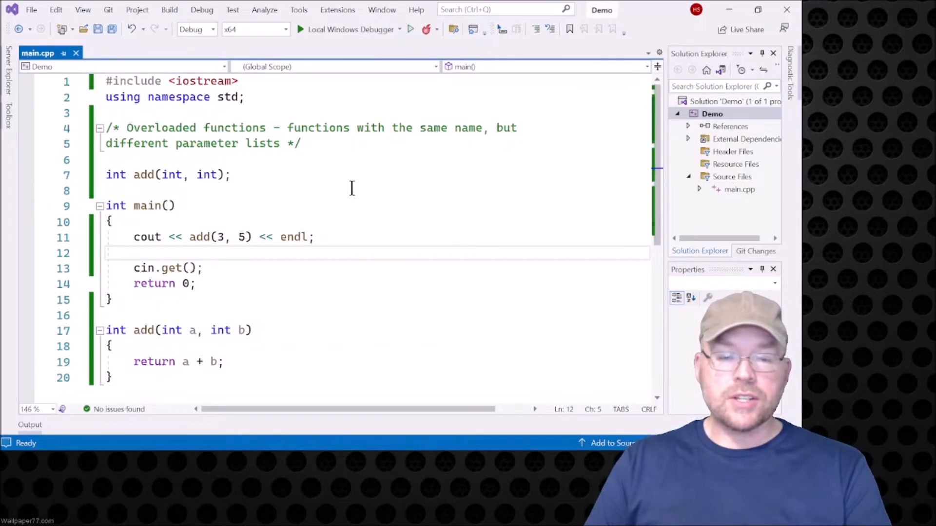
Step: Insert the prototype int add(int, int, int) beneath the two-int declaration
left_click(232, 174)
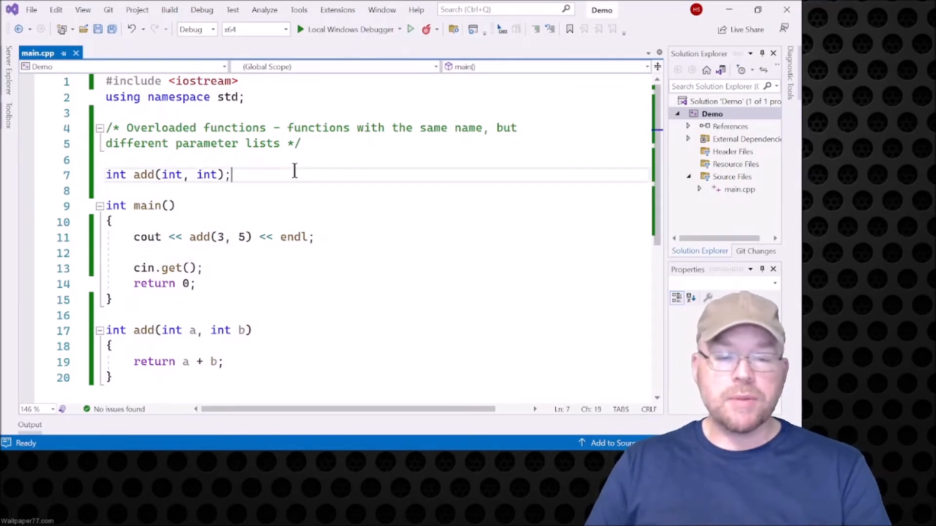
key("Enter")
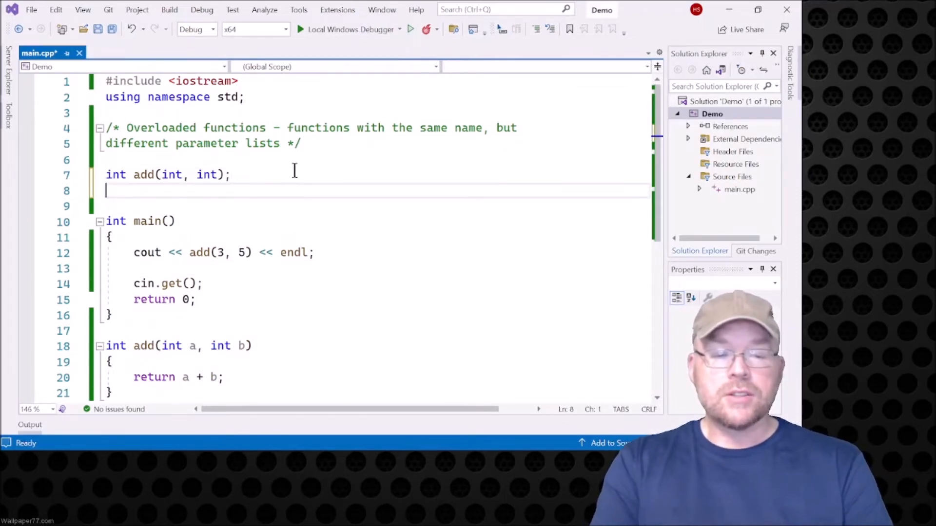
type("int add(int, int, int);")
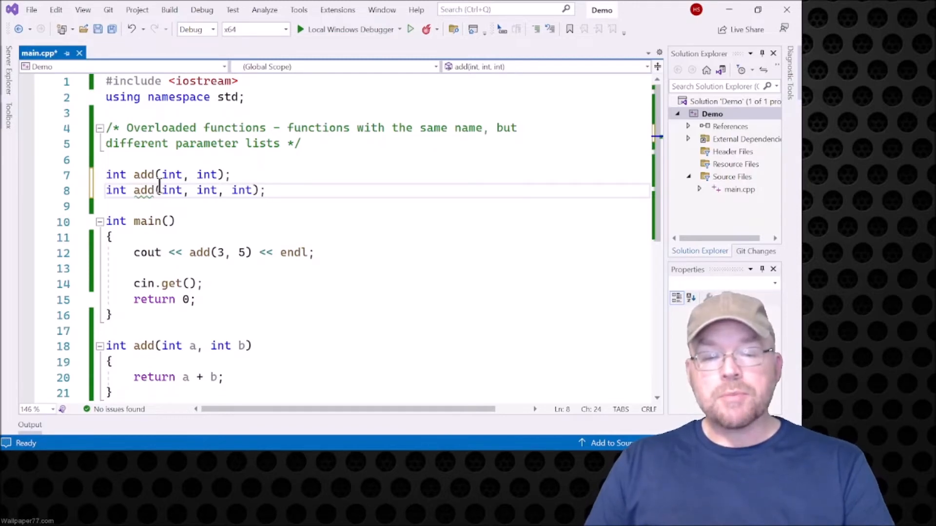
left_click_drag(161, 191, 253, 190)
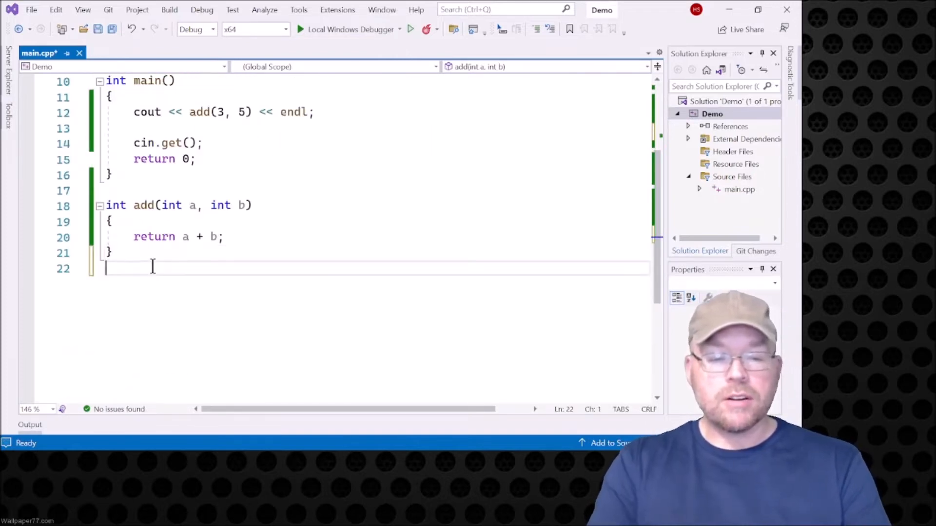
Step: Define int add(int a, int b, int c) returning a + b + c at the file's end
type("int add()")
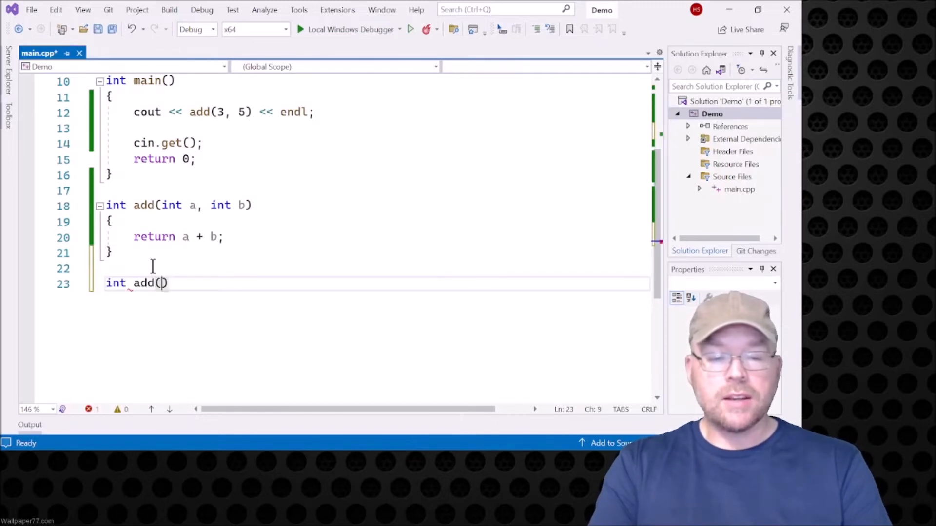
type("int a, int b,")
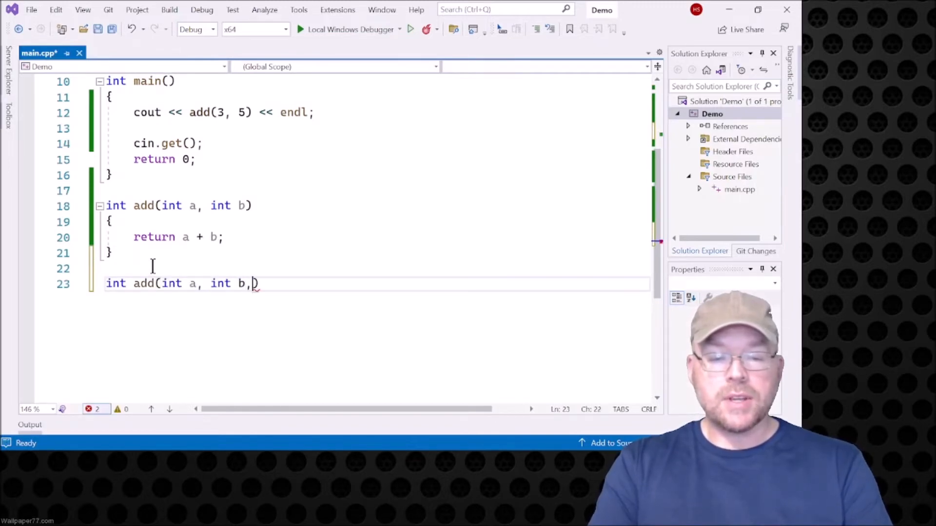
type("int c)")
type("ret")
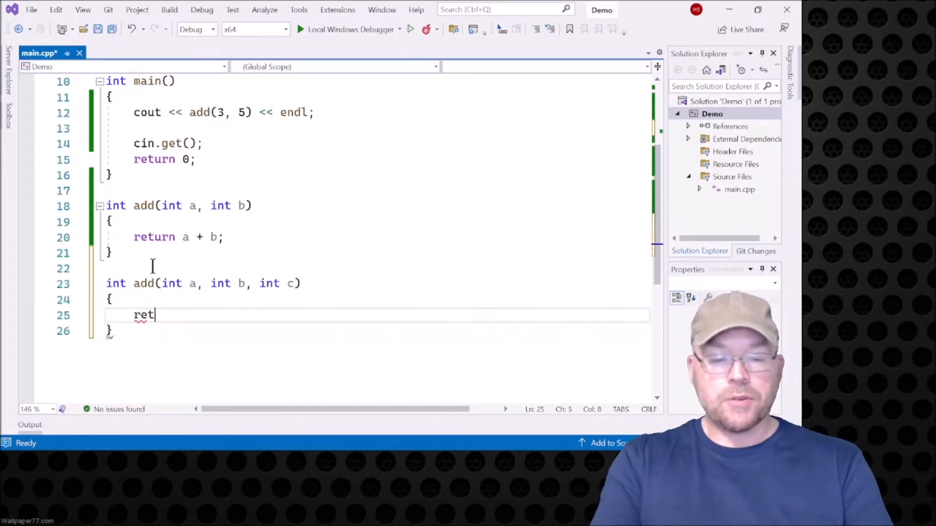
type("urn a + b + c;")
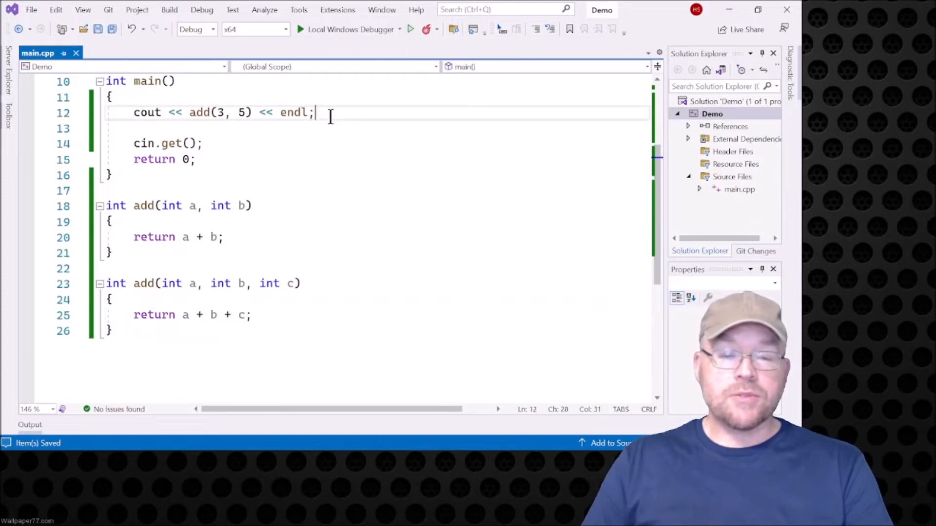
Step: Print add(1, 8, 7) << endl from main and save the file
type("cout <<")
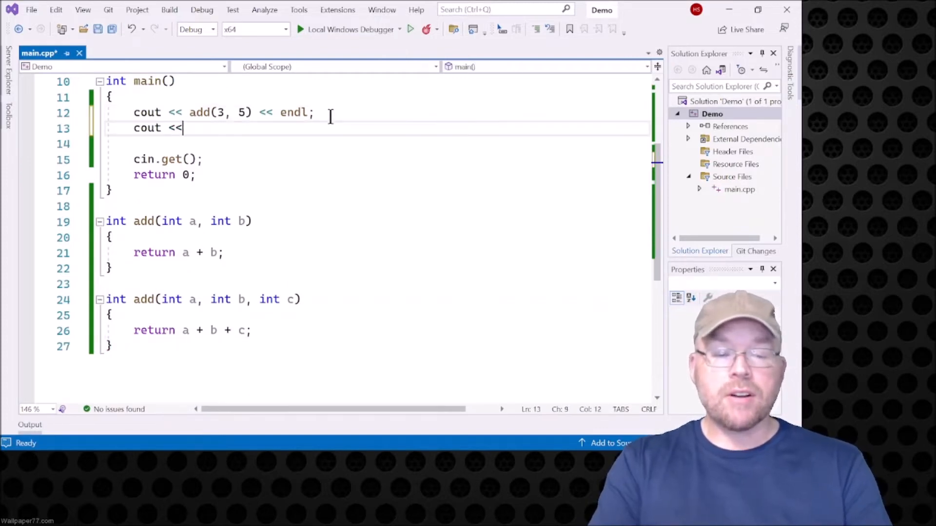
type("add(1, 8)")
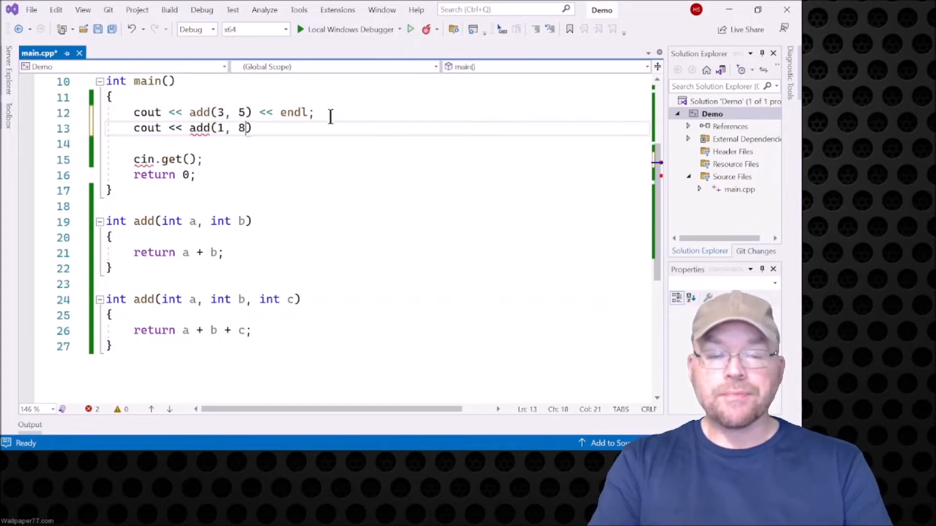
type(", 7)")
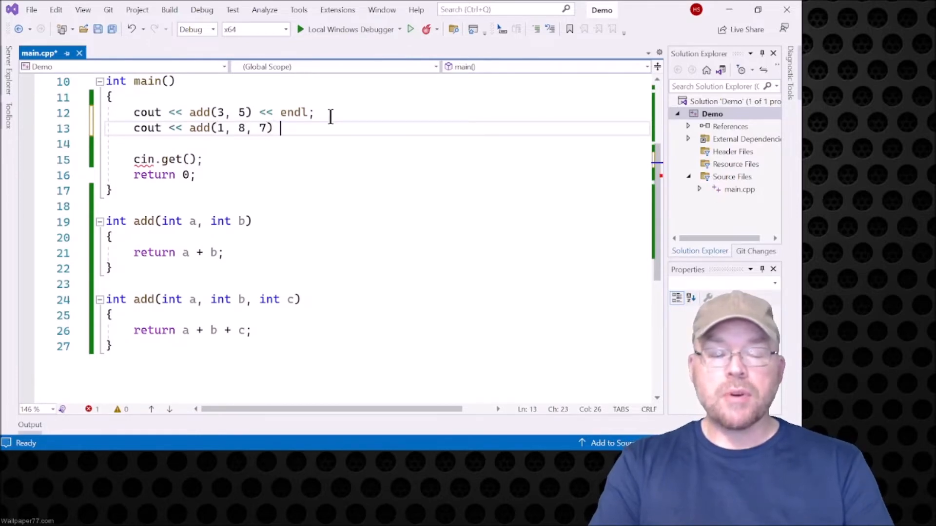
type("<< endl;")
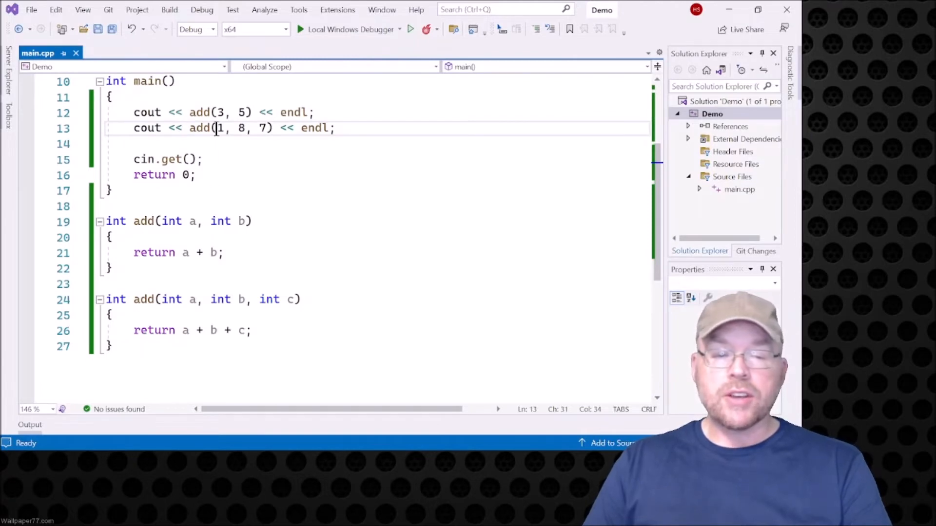
left_click_drag(217, 128, 267, 127)
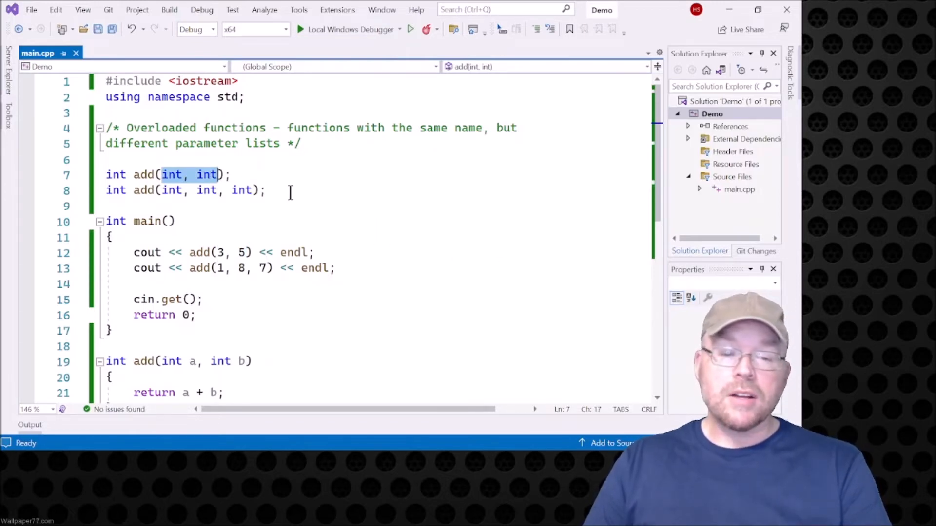
Step: Add the prototype double add(double, double), correcting its return type from int to double
left_click(271, 190)
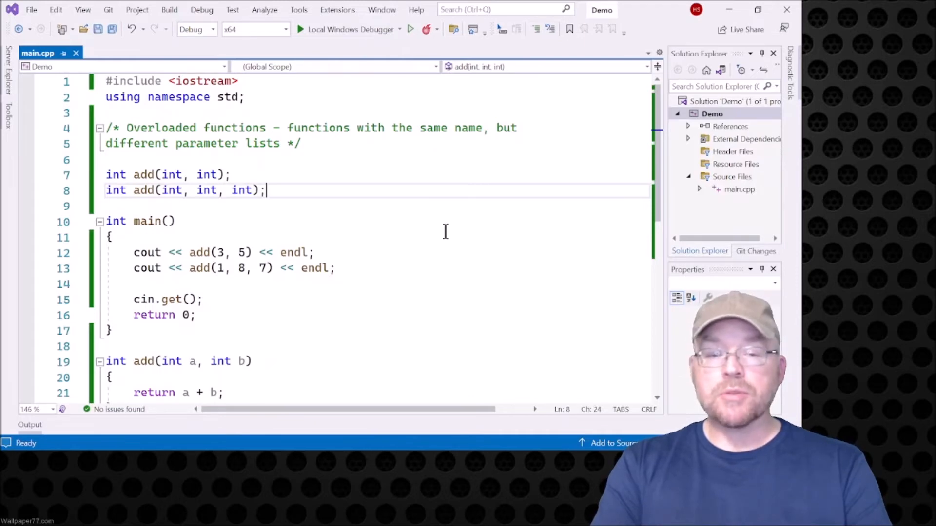
type("int ad")
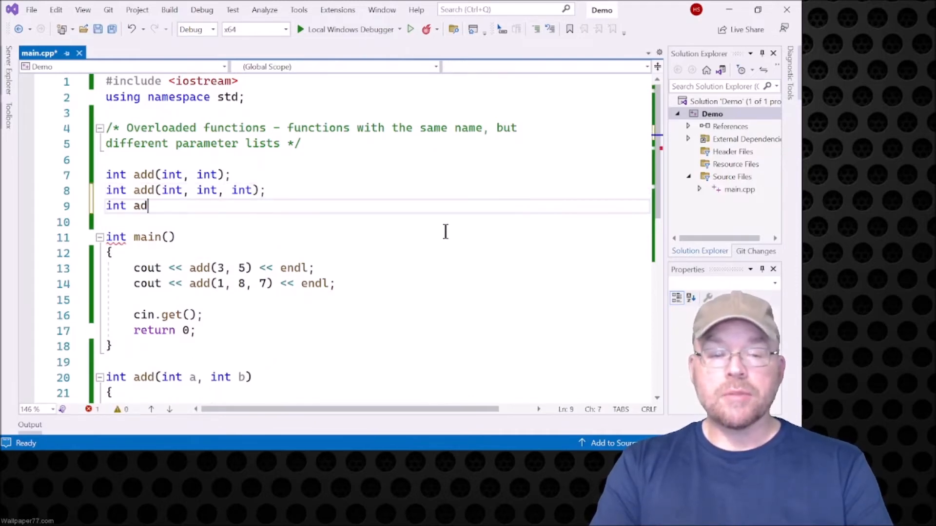
type("d()")
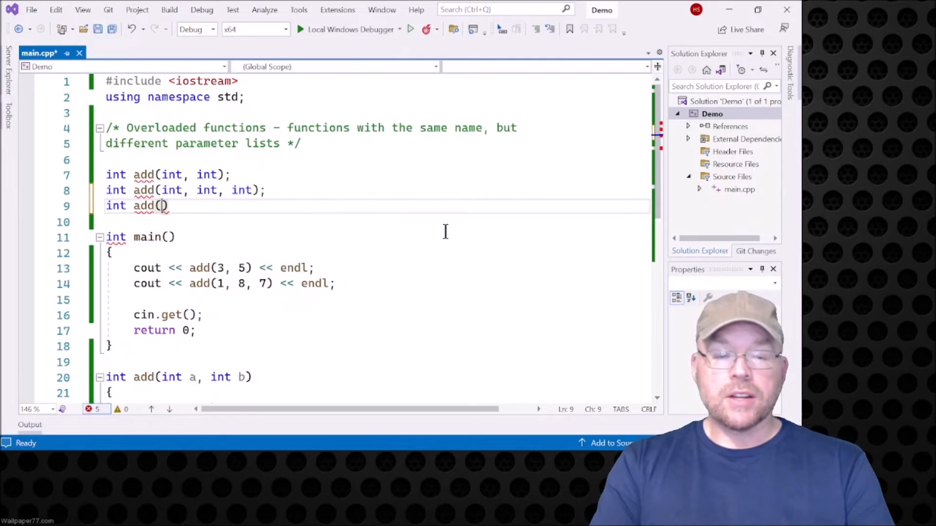
type("double, doubl")
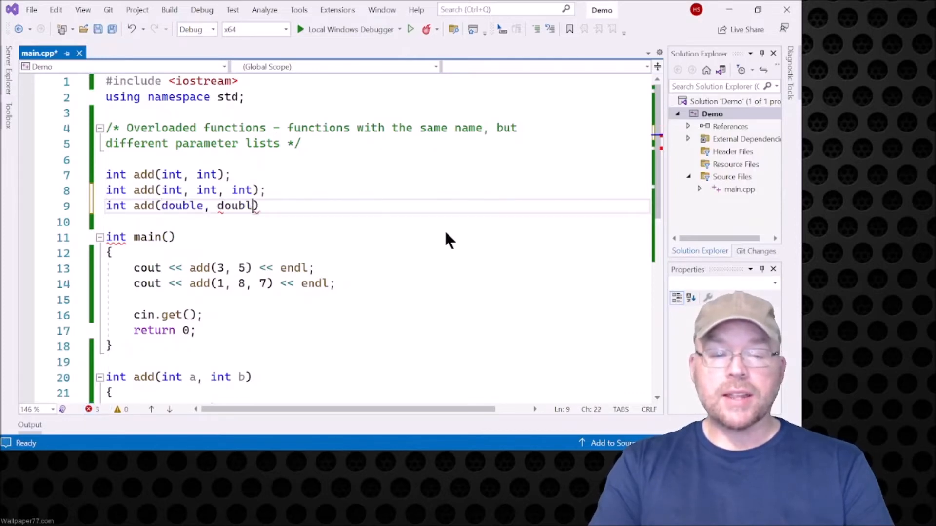
type("e")
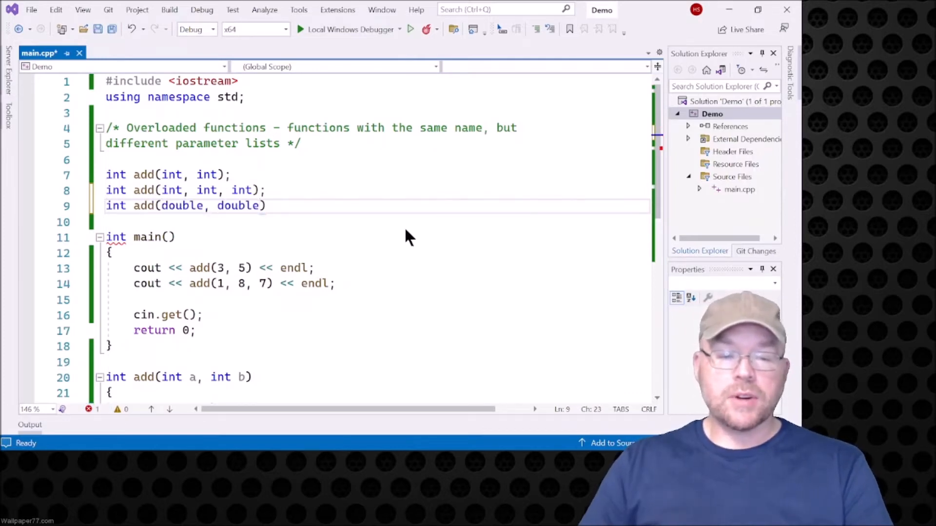
double_click(115, 206)
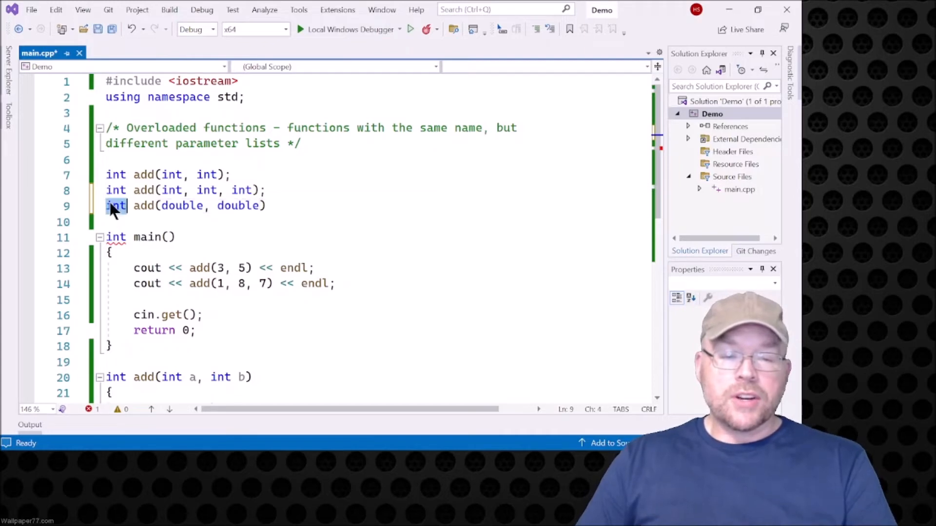
type("double")
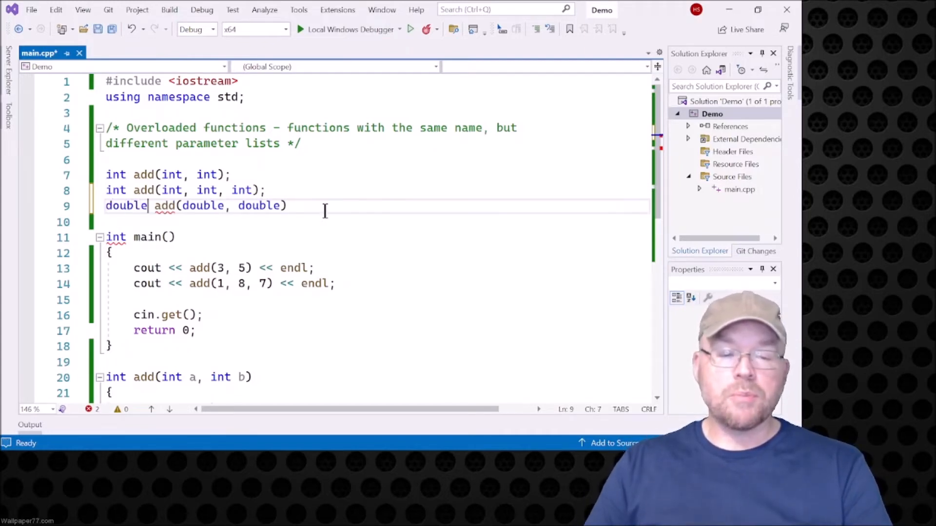
type(";")
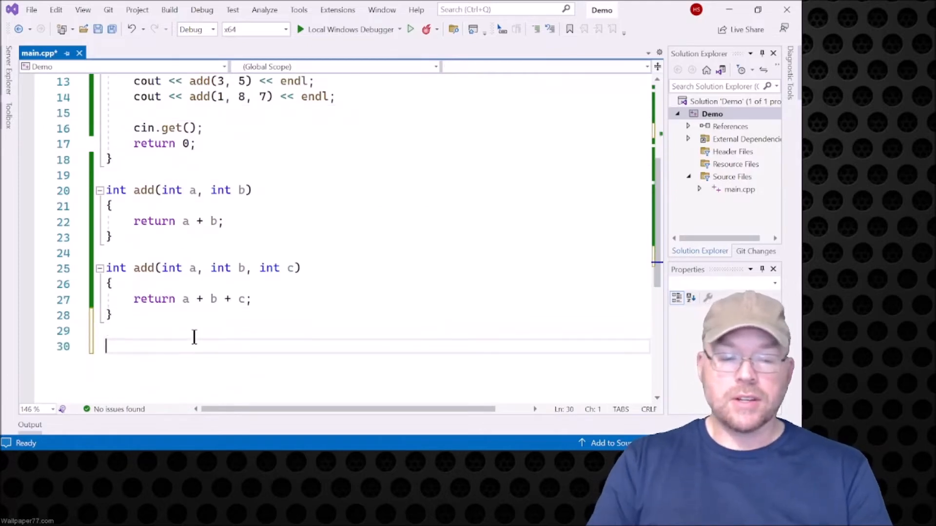
Step: Define double add(double a, double b) returning a + b at the file's end and save
type("double add(double, double);")
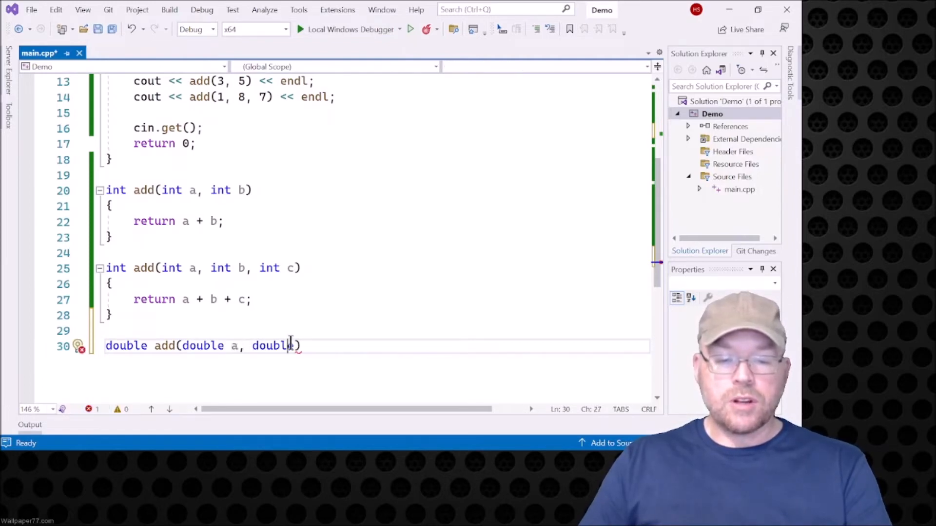
type("b")
type("return")
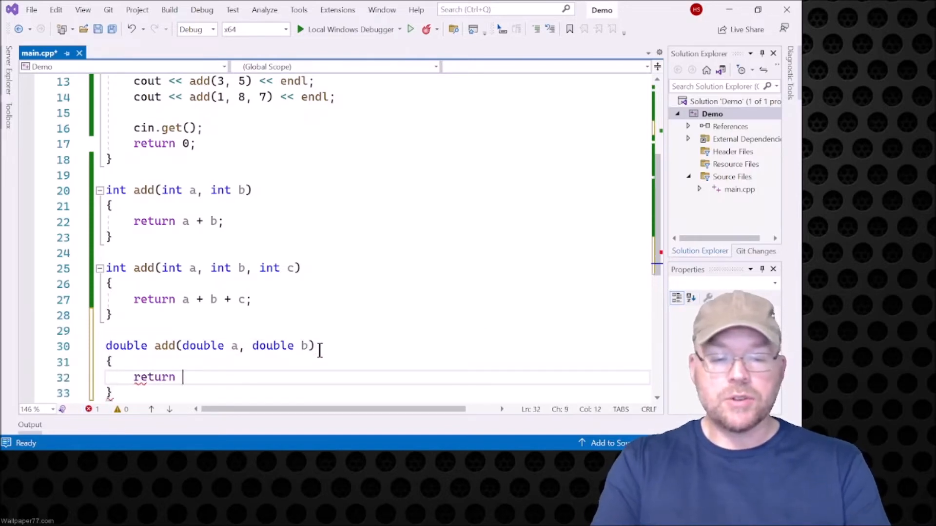
type("a + b;")
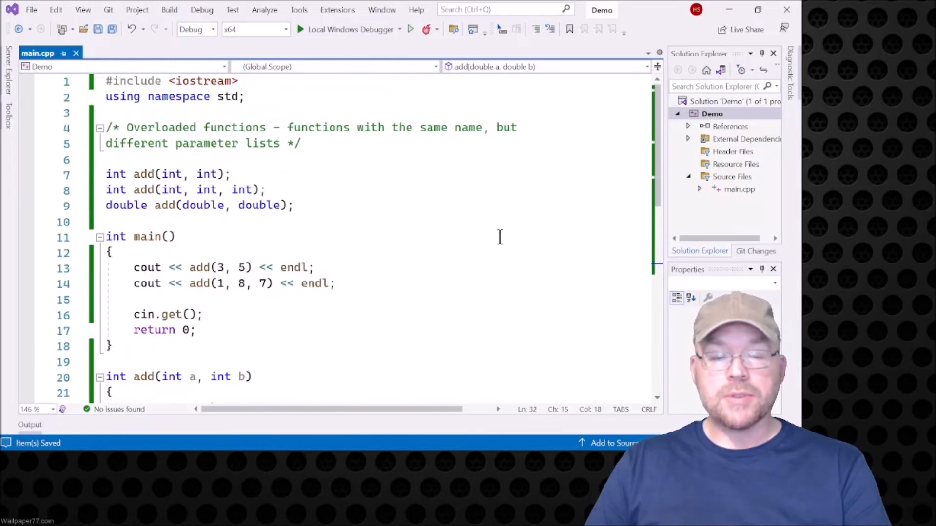
mouse_move(326, 45)
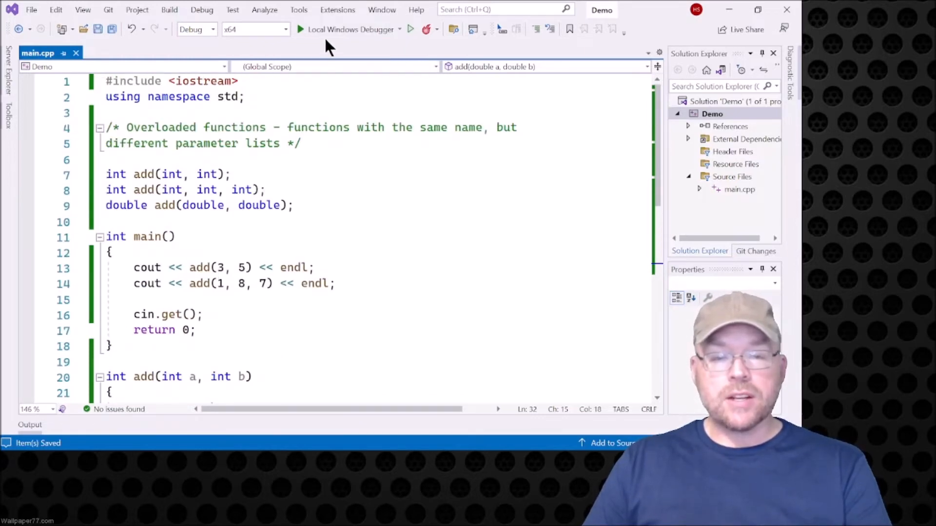
Step: Highlight the add calls in main and open a blank line after the add(1, 8, 7) print
left_click(301, 29)
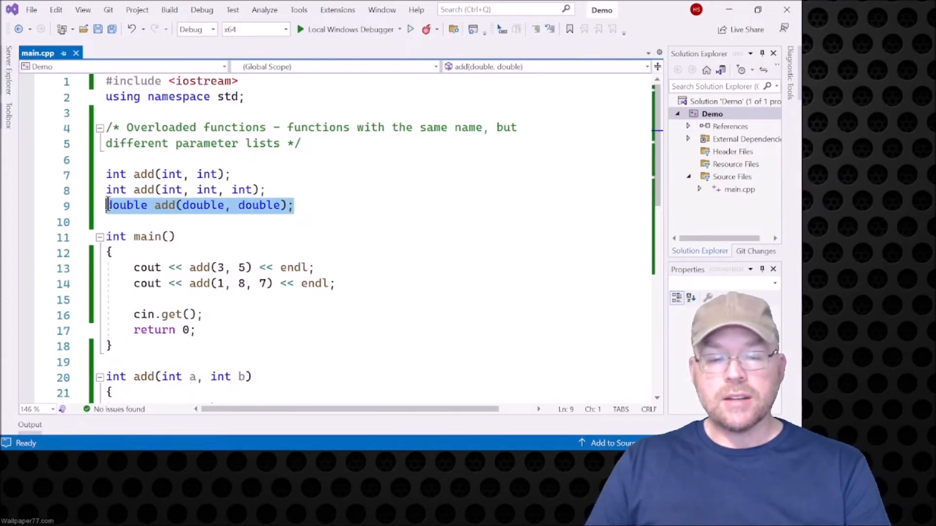
left_click(148, 175)
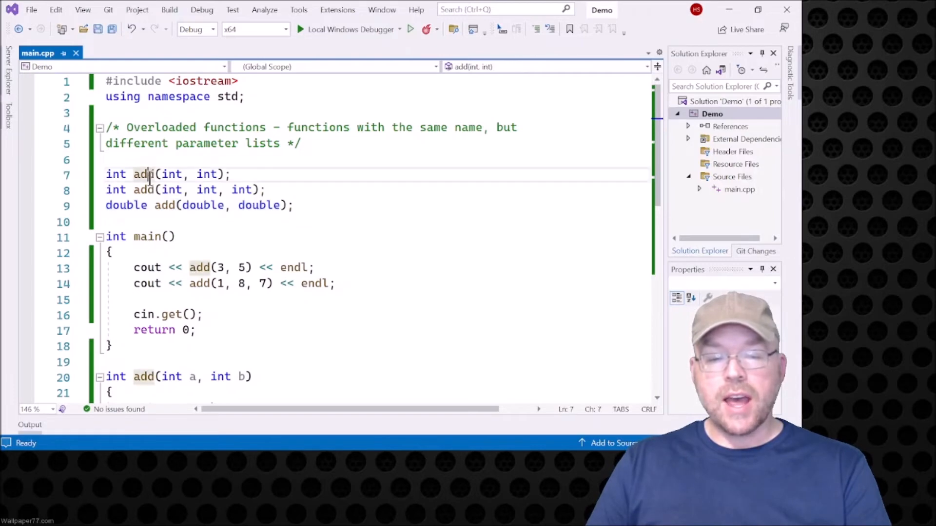
left_click_drag(156, 174, 219, 173)
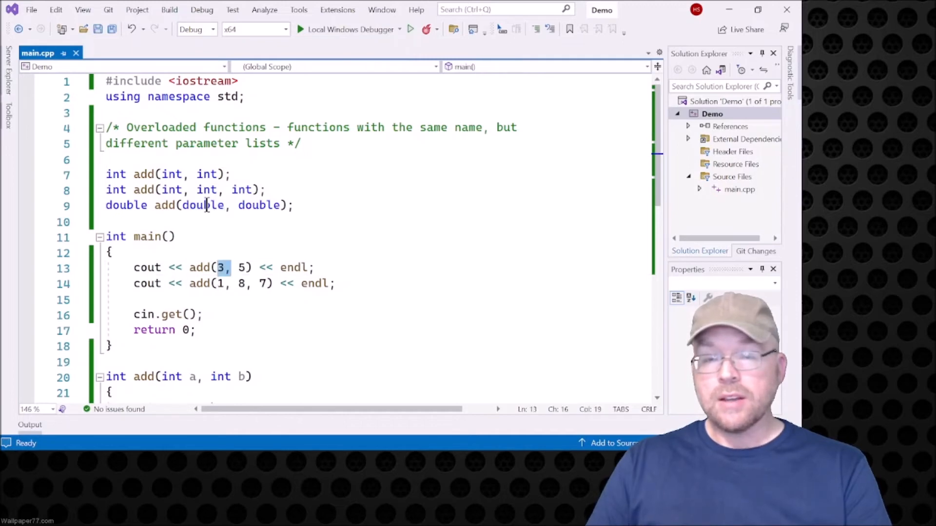
double_click(205, 205)
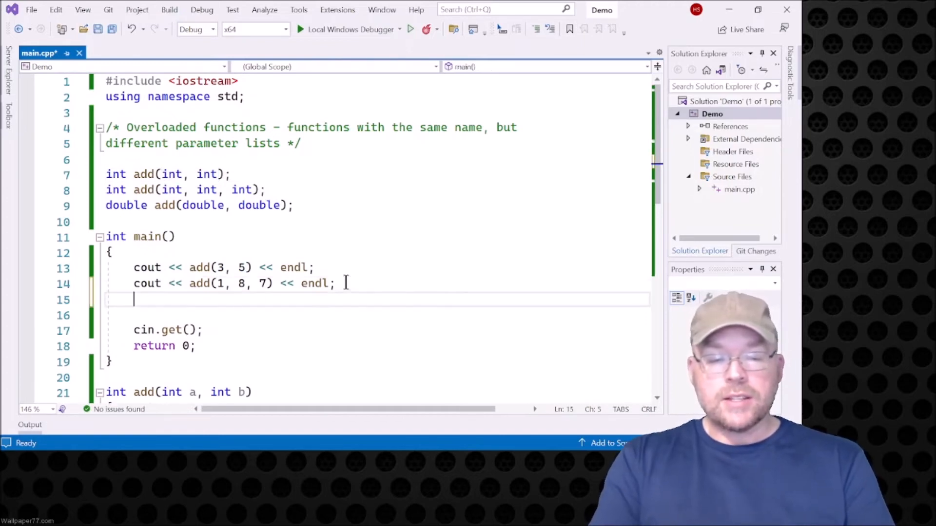
Step: Print add(1.6, 3.2) << endl from main, then build and run with Local Windows Debugger
type("cout << add(")
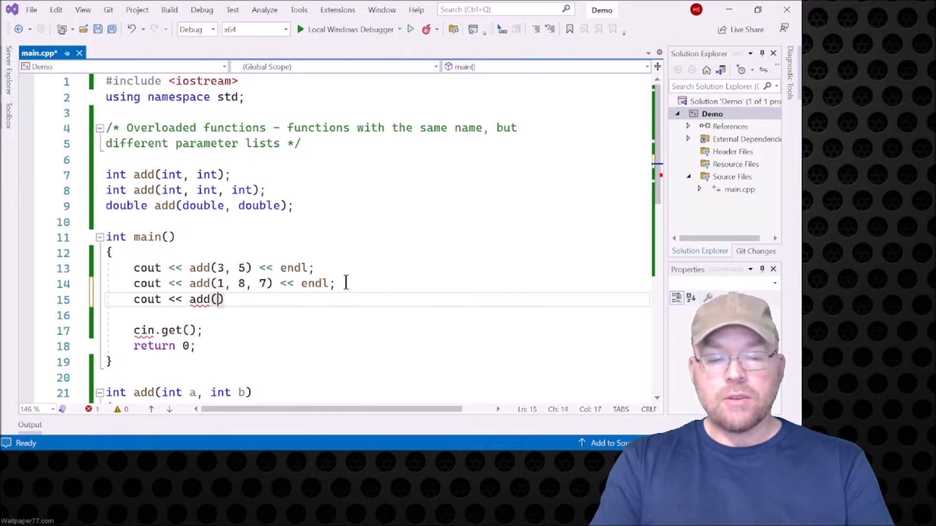
type("1.6, 3")
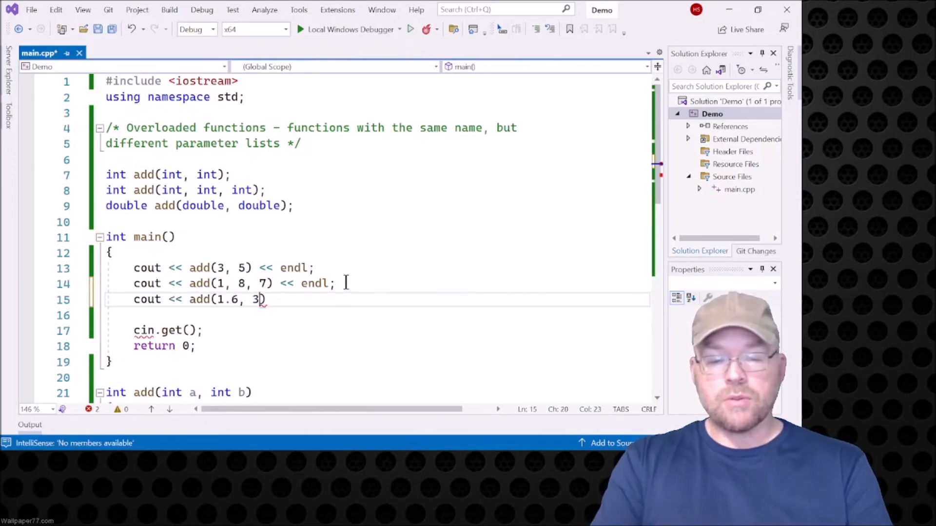
type(".2) << endl;")
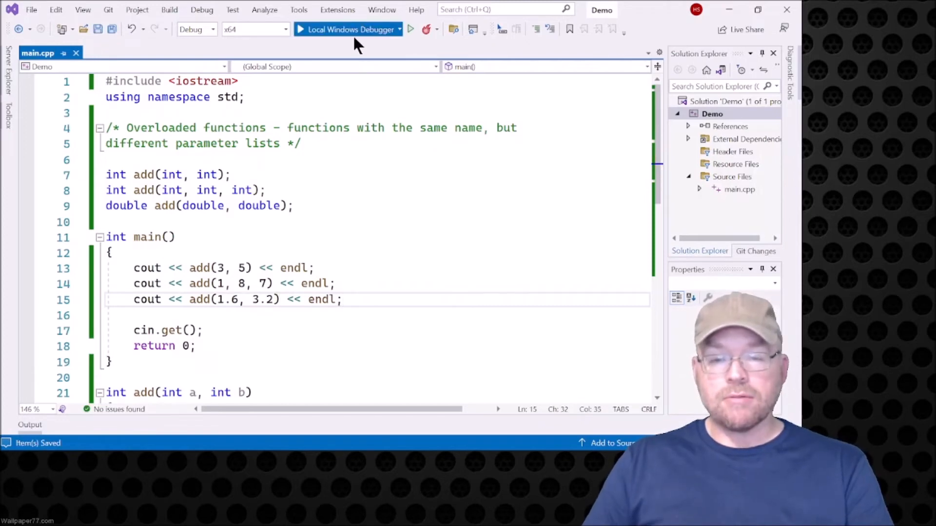
left_click(347, 29)
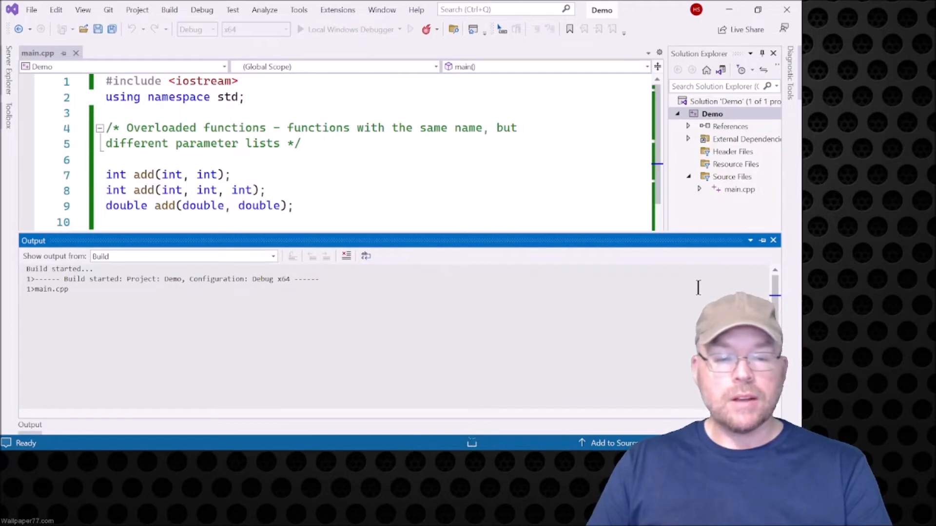
left_click(298, 29)
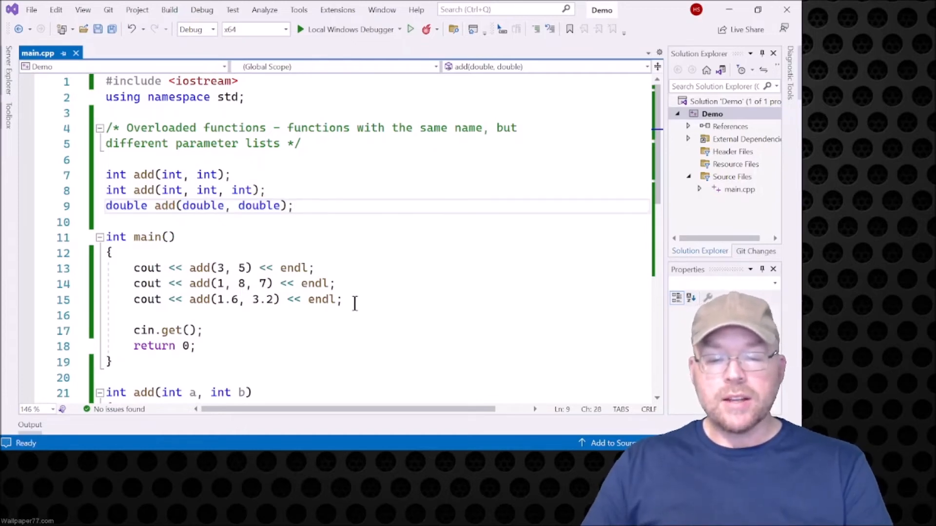
Step: Add cout << add(1.1, 2) << endl; to main and build, hitting the ambiguous-overload error
type("cout")
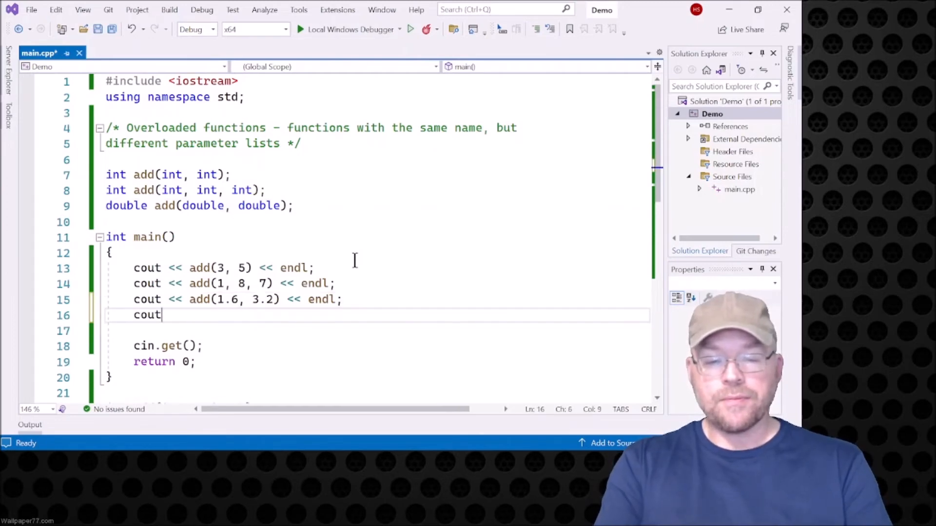
type("<< add()")
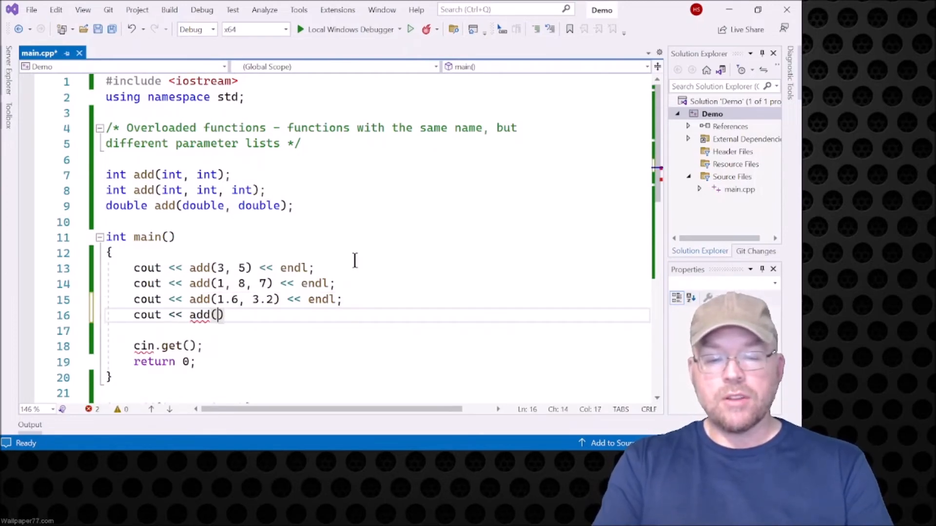
type("1.1,")
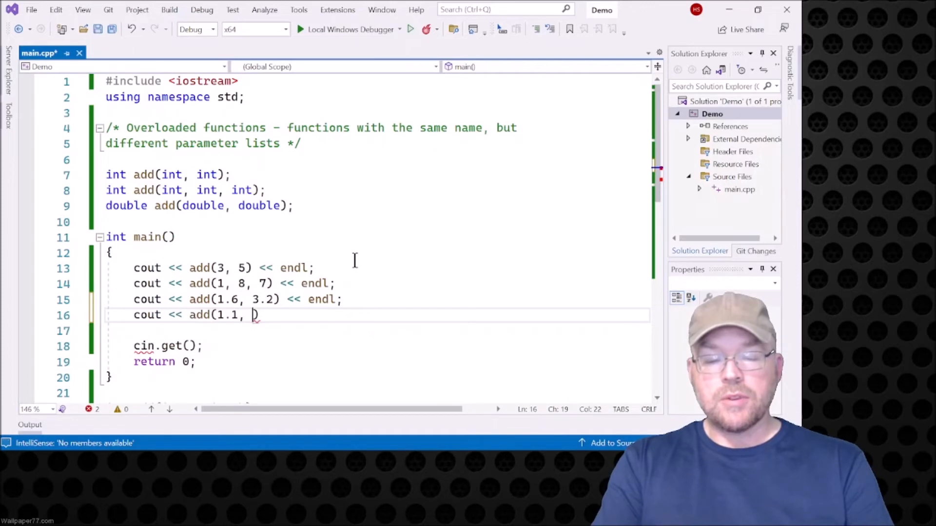
type("2")
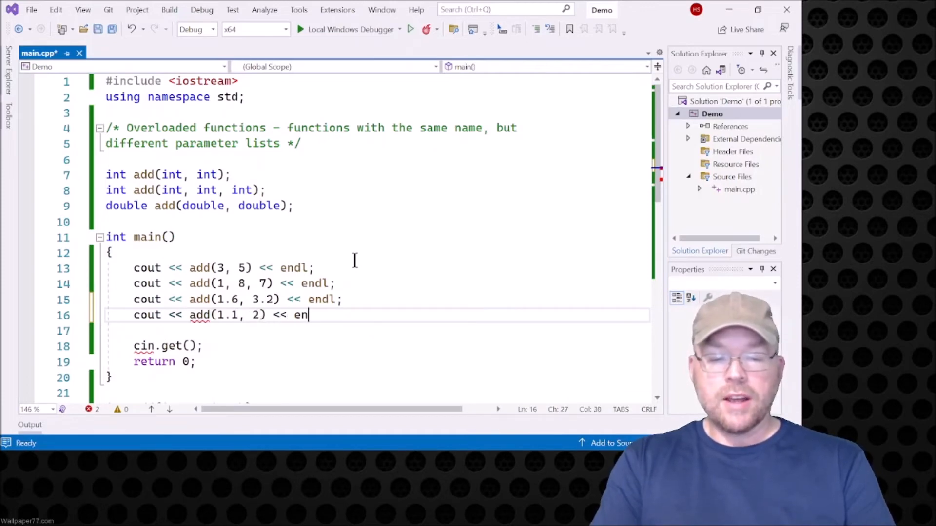
type("dl;")
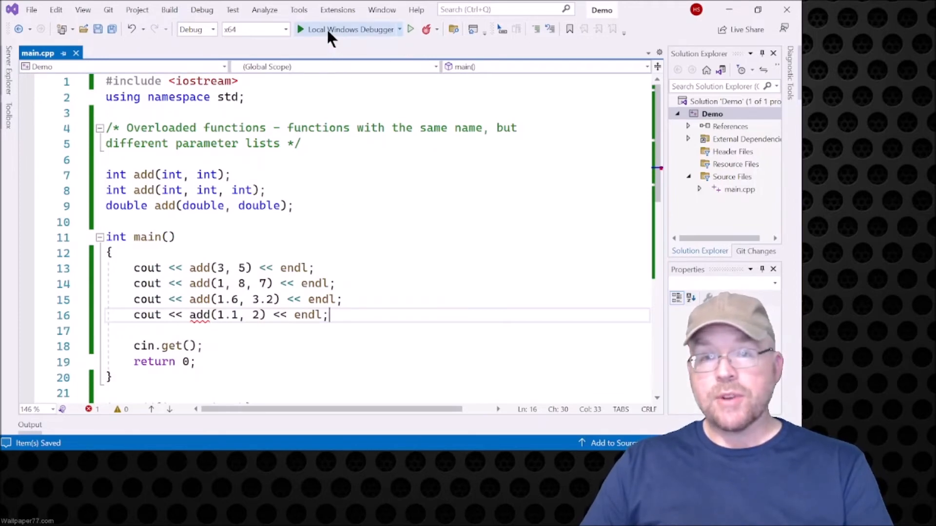
left_click(350, 29)
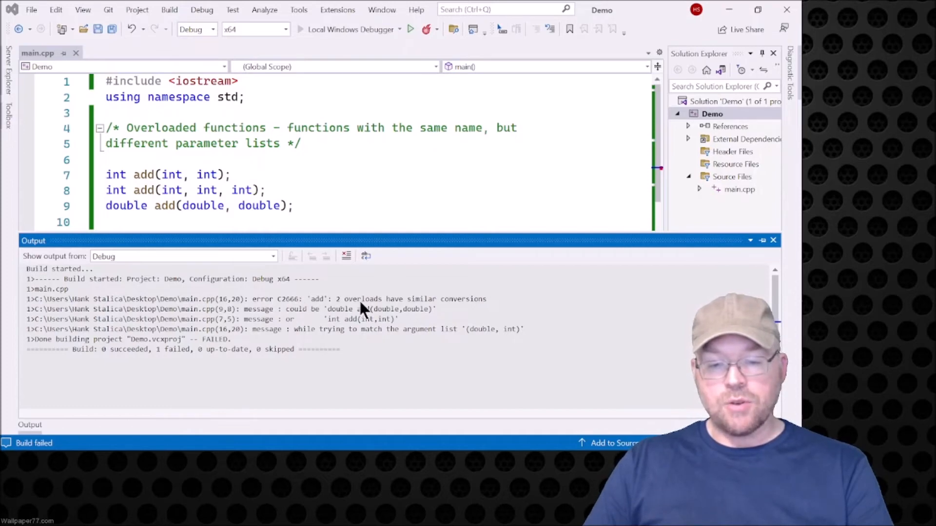
mouse_move(511, 259)
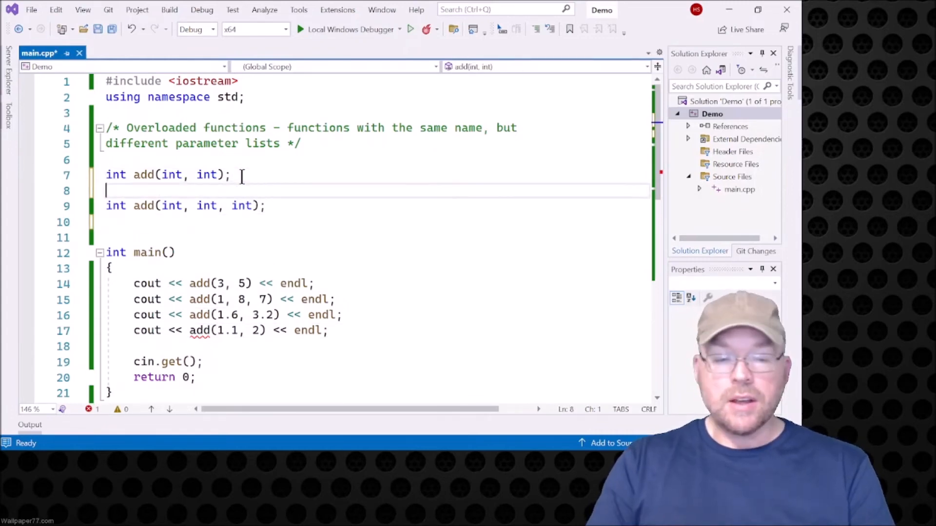
Step: Restore the double add(double, double); prototype and try commenting out an int version with //
type("double add(double, double);")
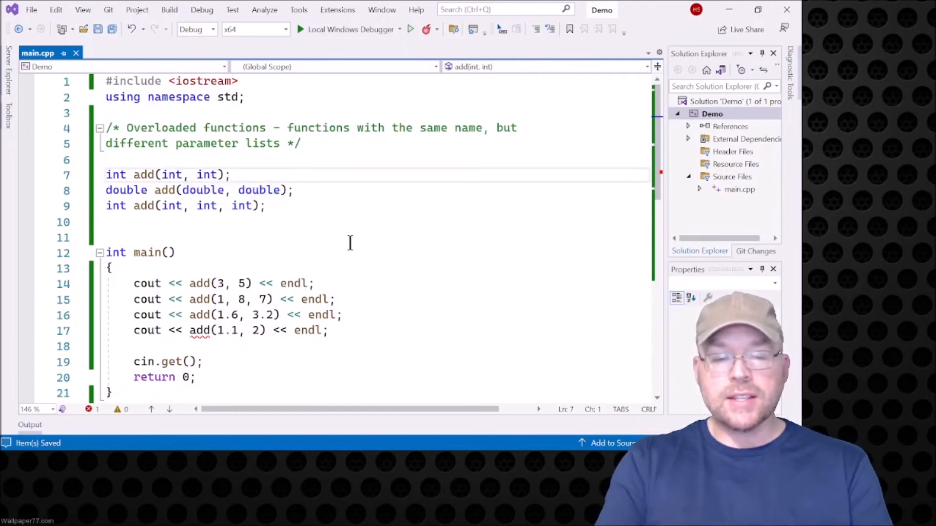
type("//")
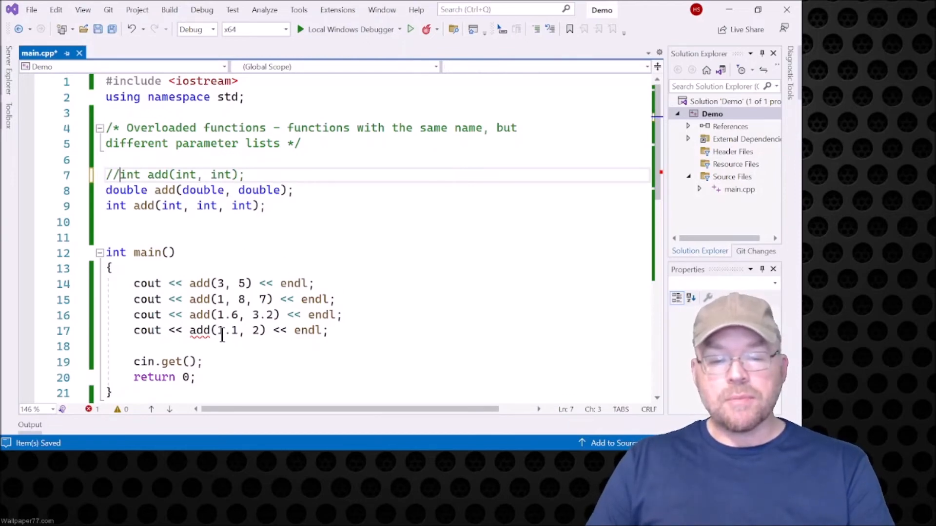
mouse_move(210, 241)
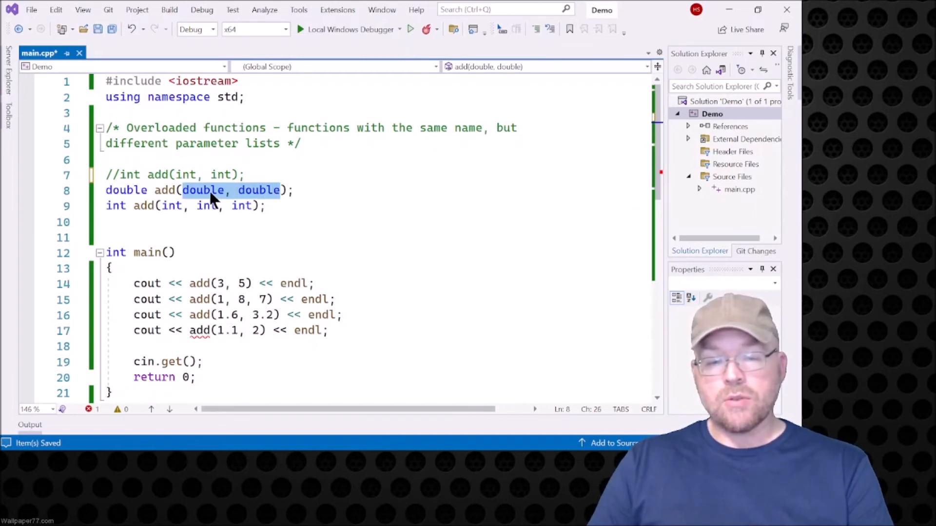
left_click(264, 331)
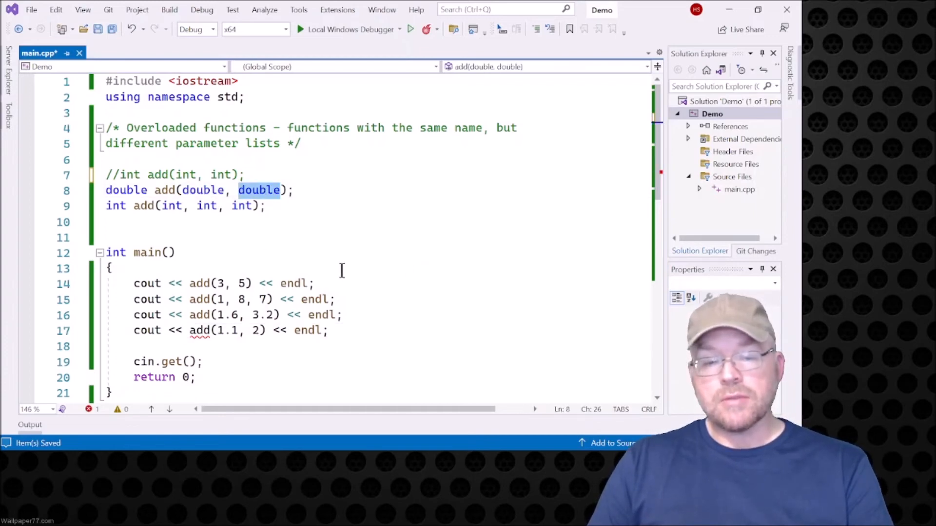
Step: Try a /* */ comment around the int definitions, then undo the comment experiments
scroll("down", 3)
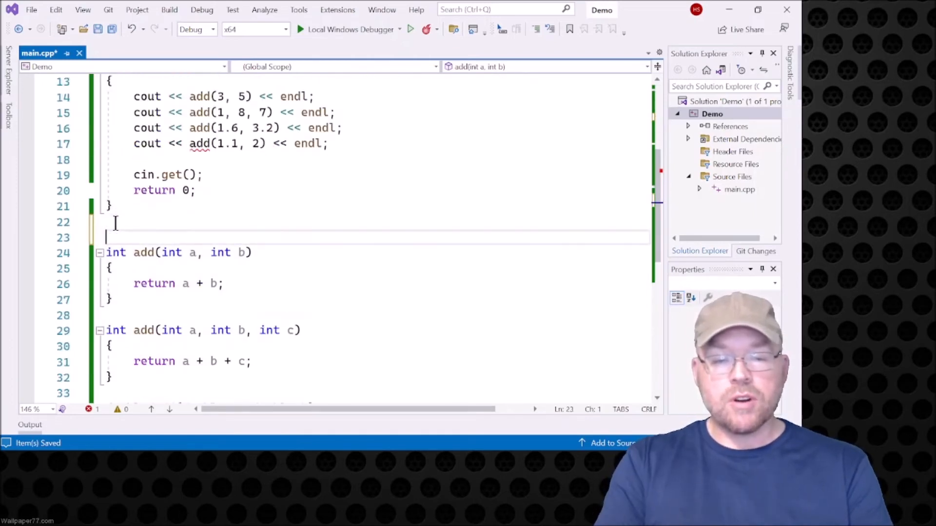
type("/**/")
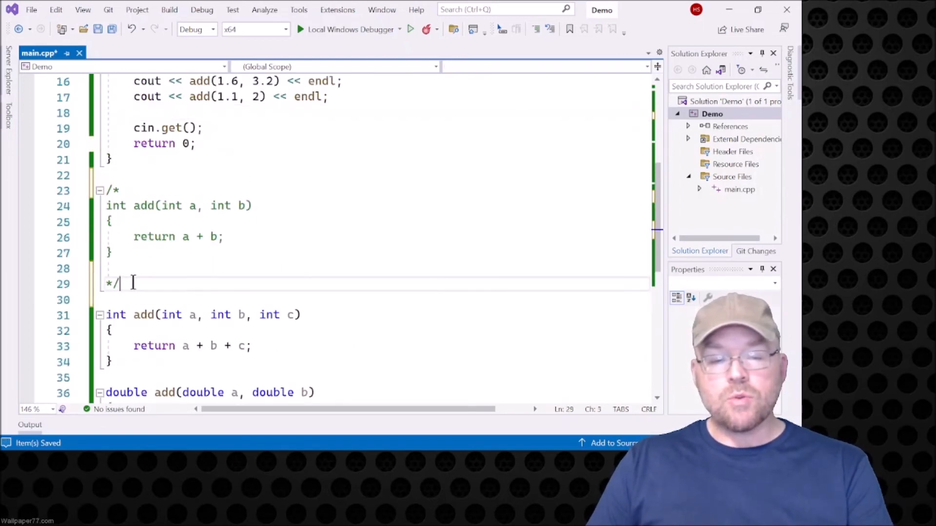
key("Backspace")
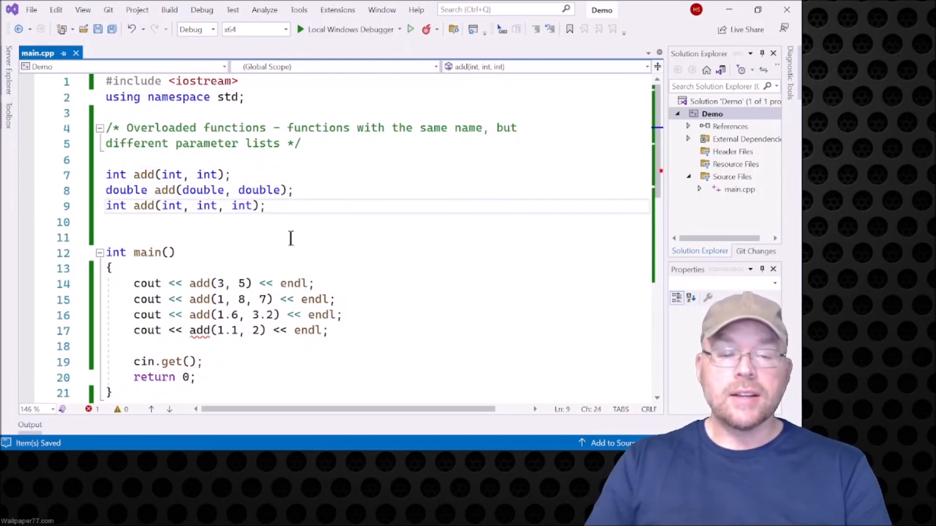
Step: Declare an add(double, int) prototype and start its definition below main
type("int add")
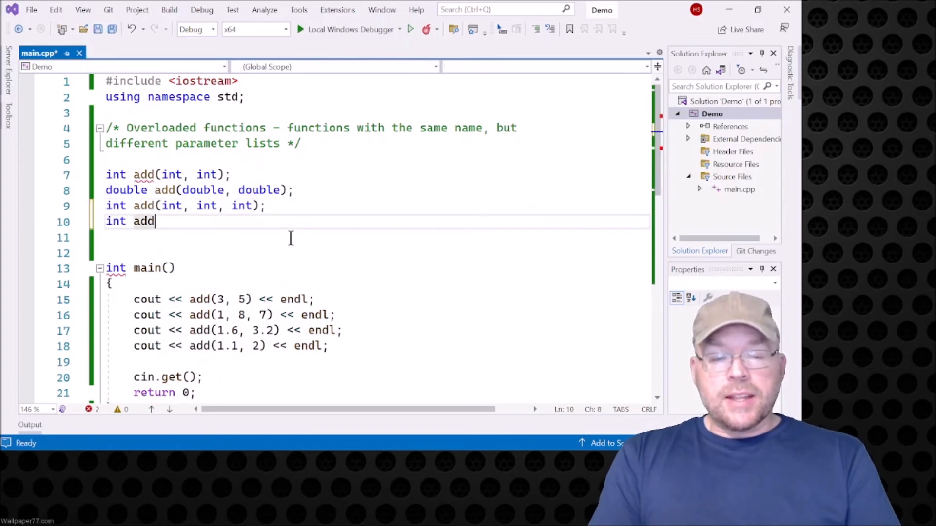
type("(double,")
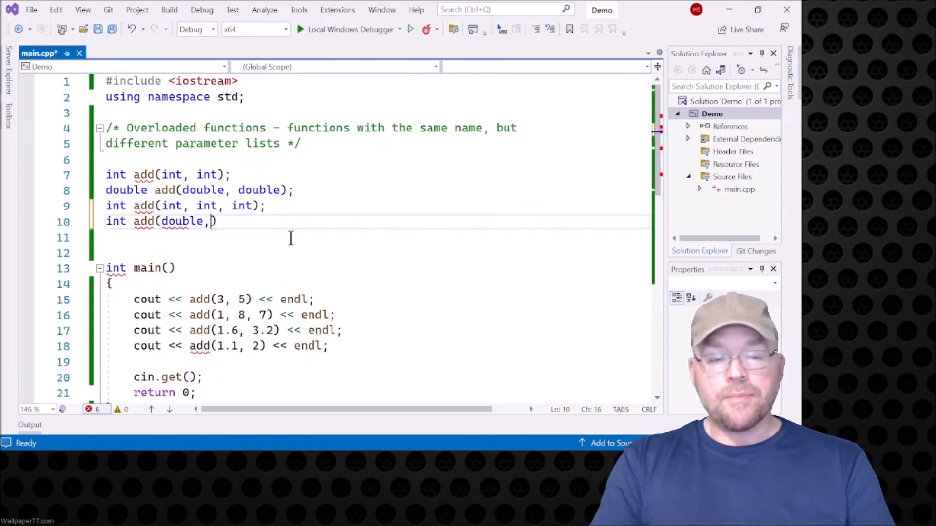
type("int);")
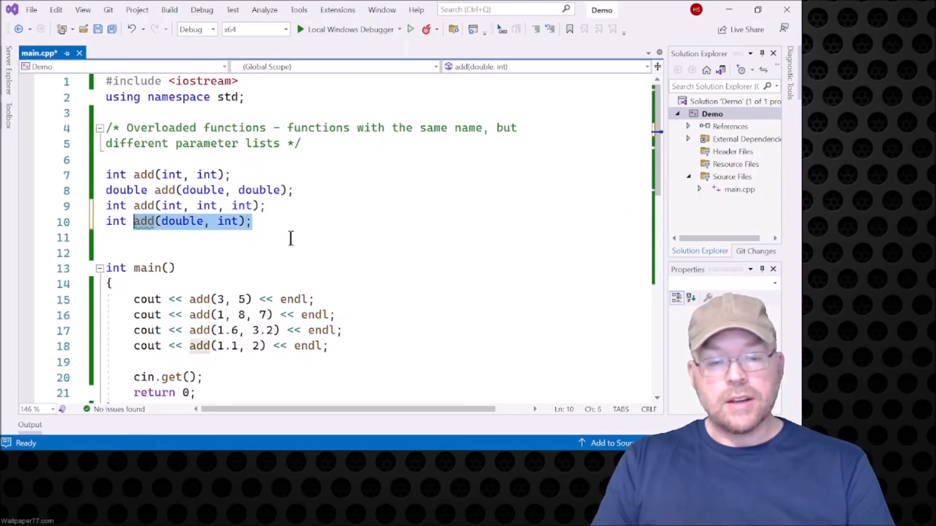
scroll("down", 3)
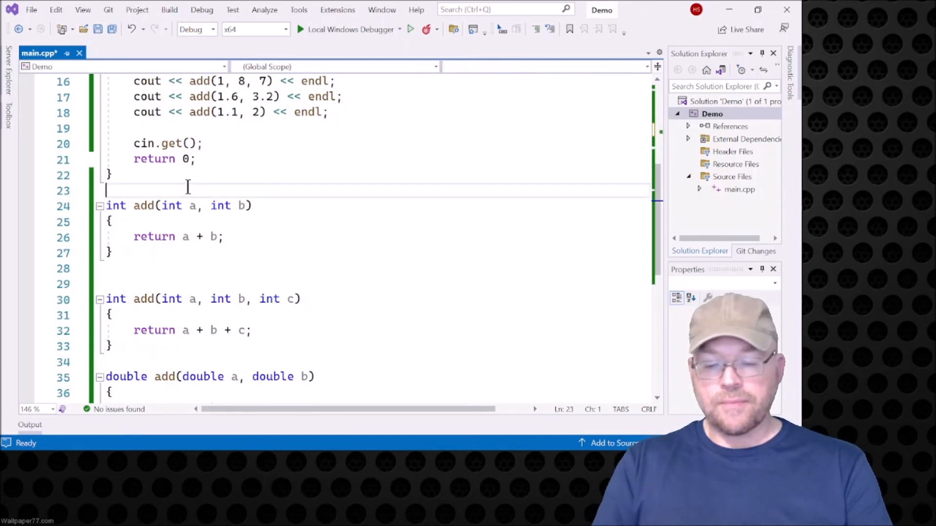
type("int add(double, int);")
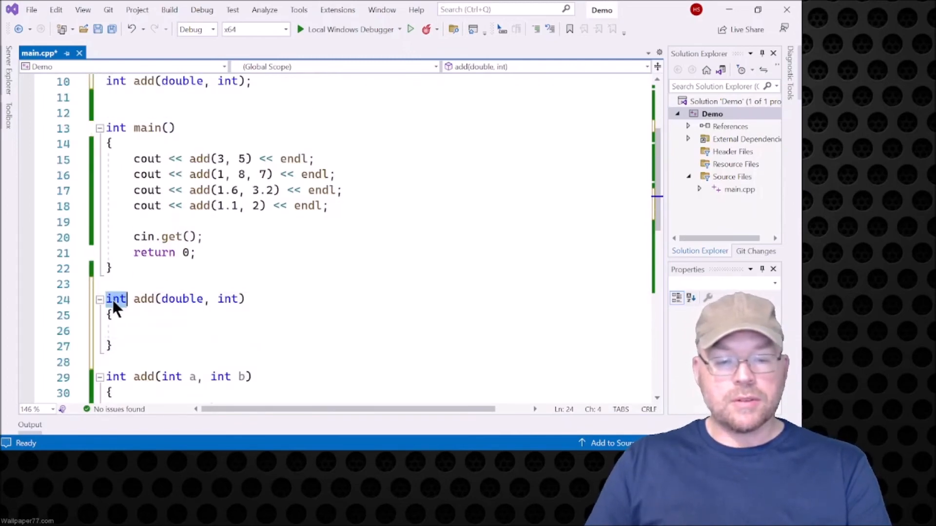
Step: Complete the definition with return a + b and change the return type from int to double
type("double")
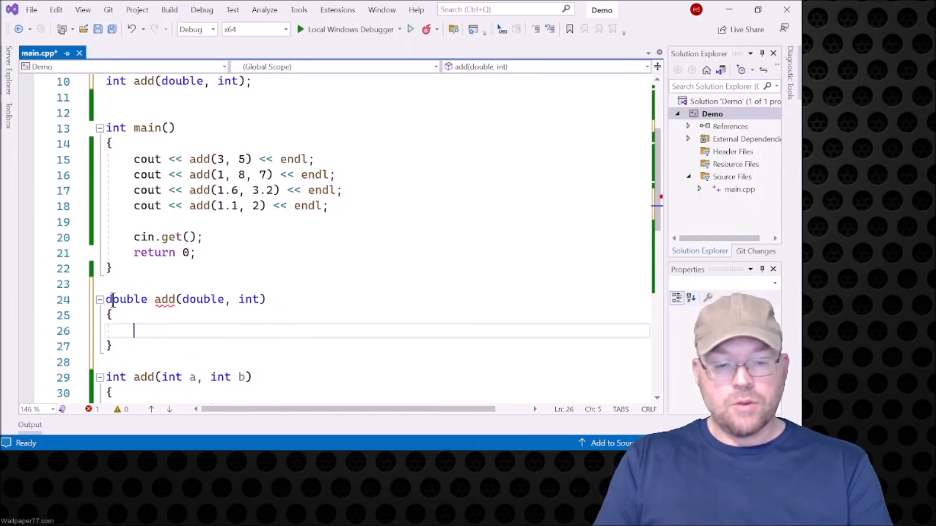
type("return a + b;")
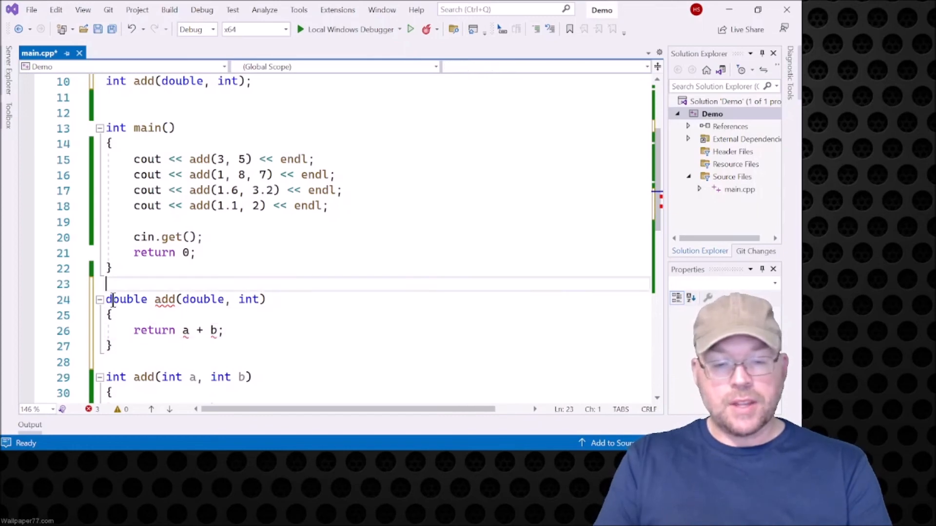
type("a")
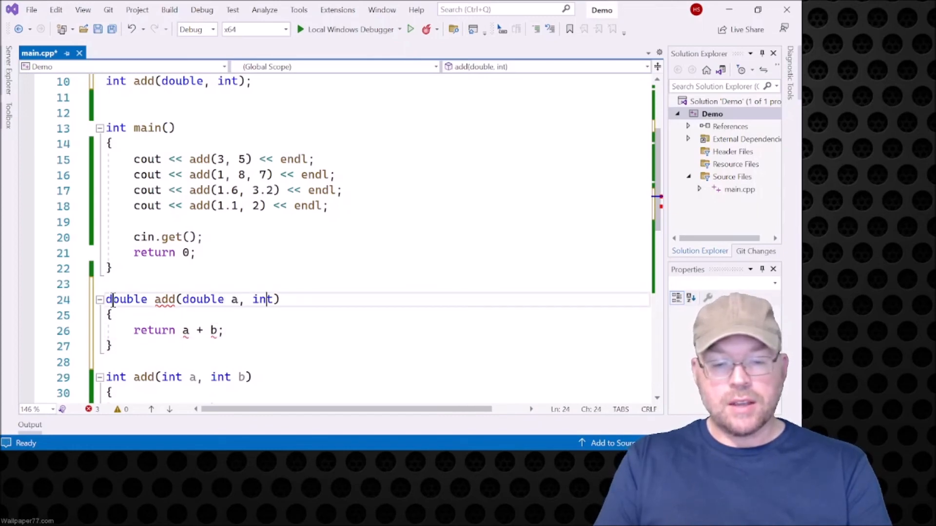
type("b")
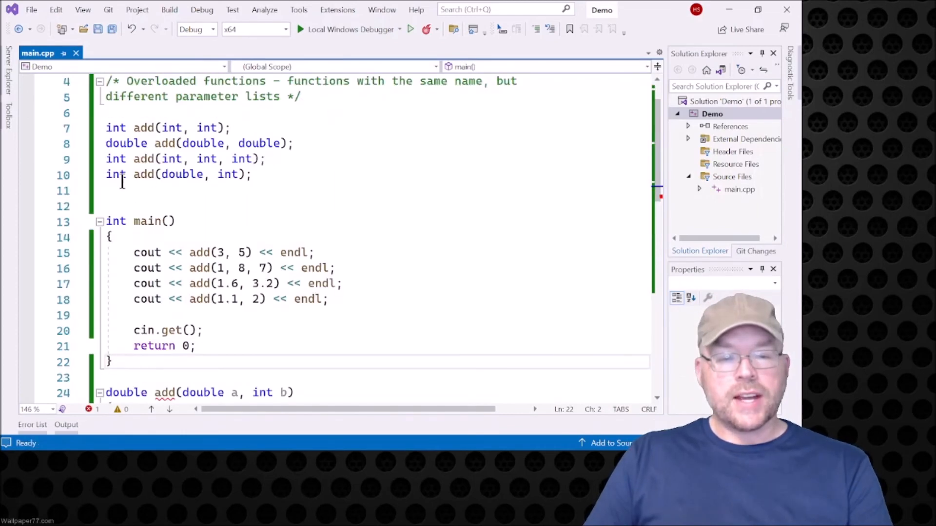
double_click(116, 174)
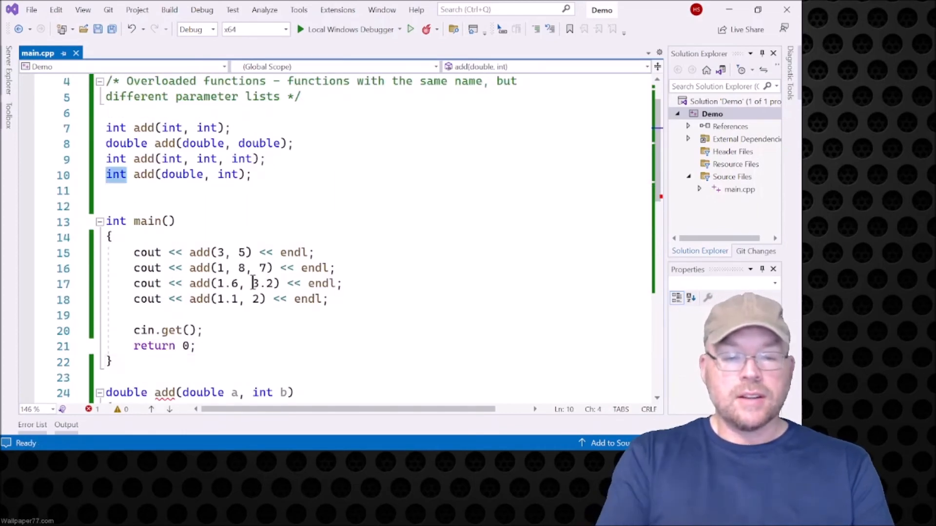
type("double")
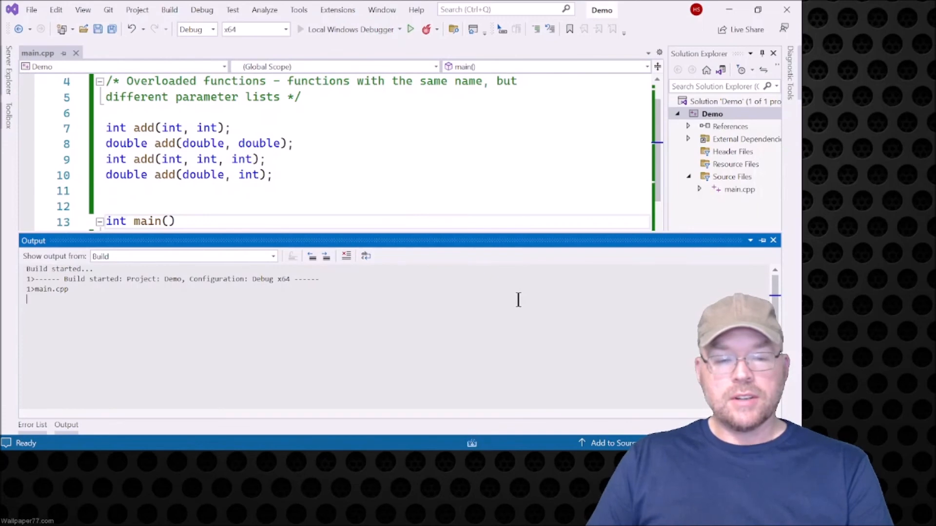
Step: Build and run the program with no issues found, then review the add(double, double) prototype
left_click(409, 29)
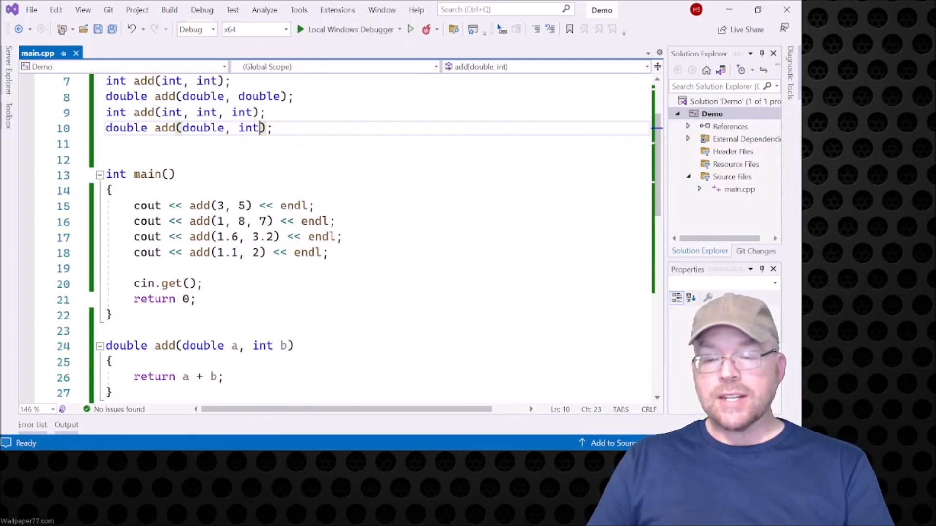
scroll("up", 3)
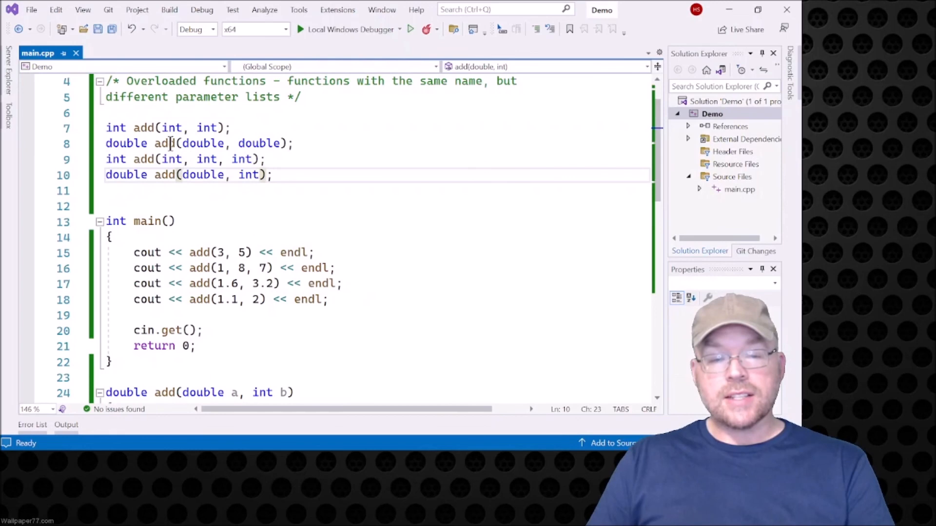
left_click(148, 144)
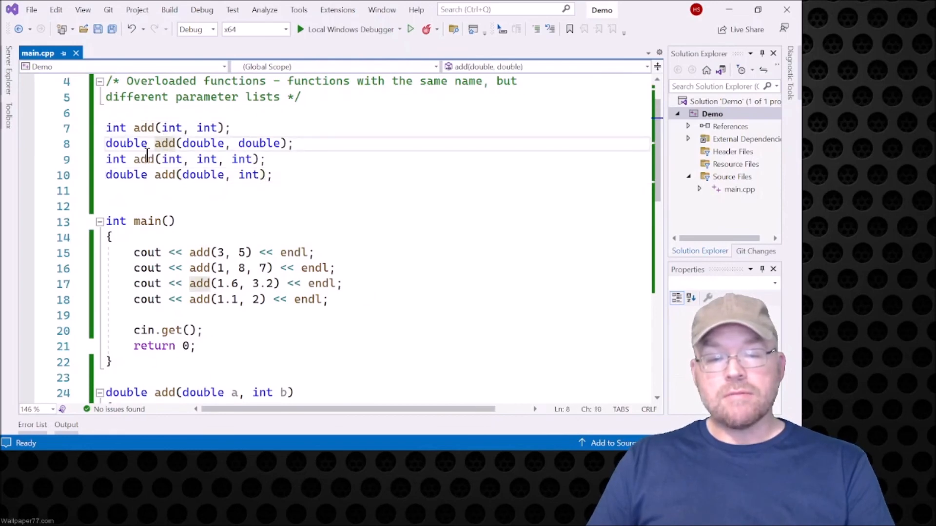